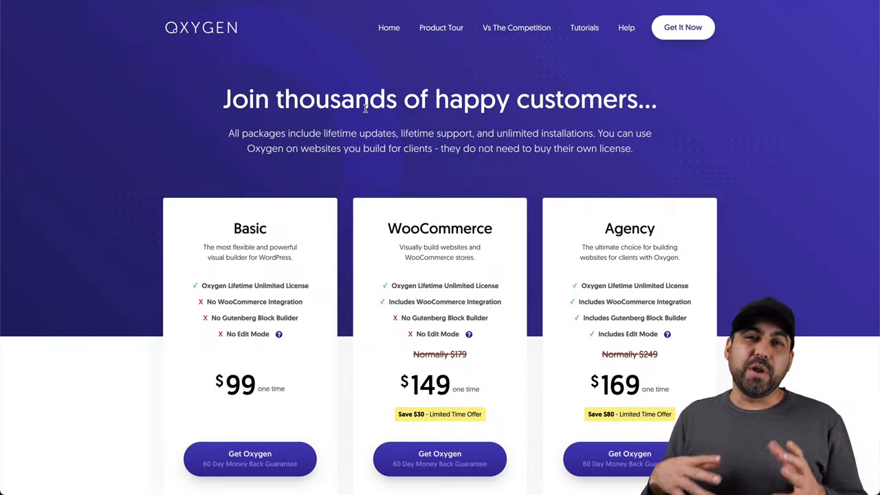
# Step: Scroll the OxyNinja page to the Design sets section showing CORE (€99) and WOO.CORE (€109)
pyautogui.scroll(-3)
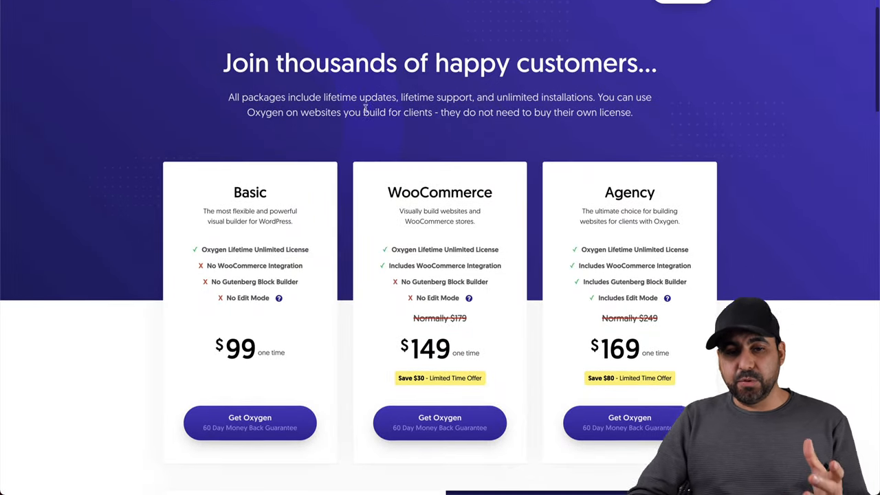
pyautogui.scroll(-3)
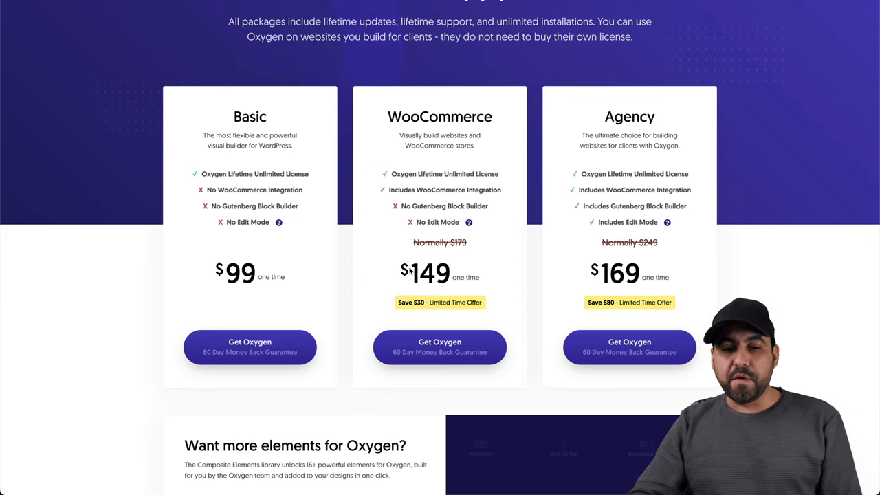
pyautogui.moveTo(611, 118)
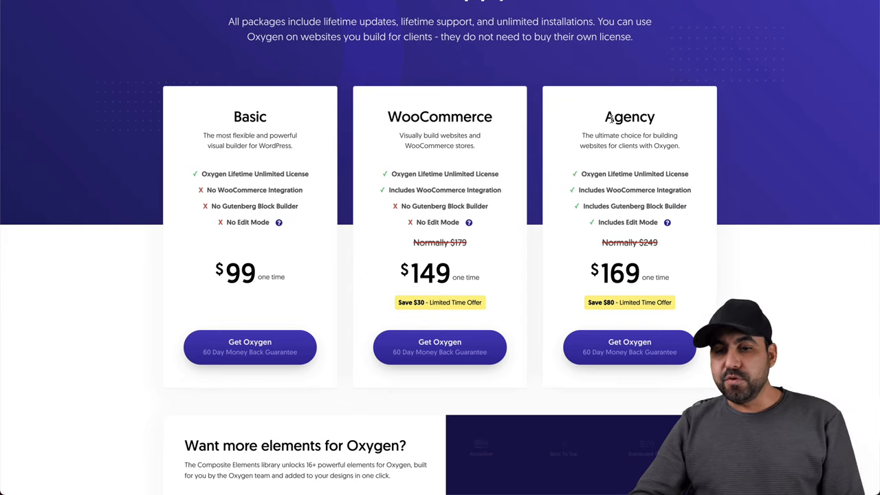
pyautogui.moveTo(619, 222)
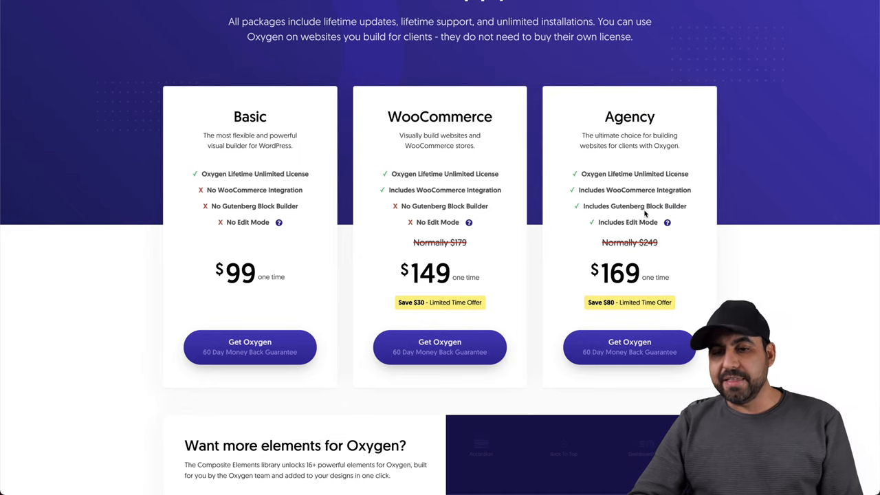
pyautogui.moveTo(655, 253)
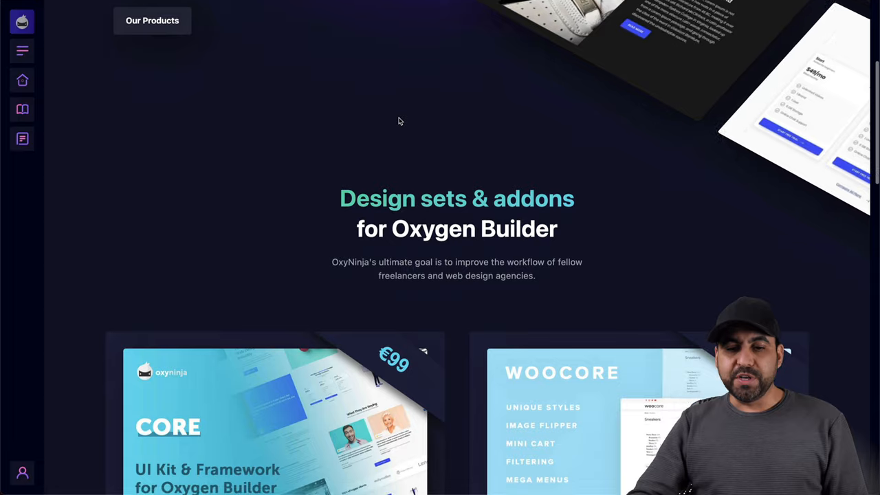
pyautogui.scroll(-3)
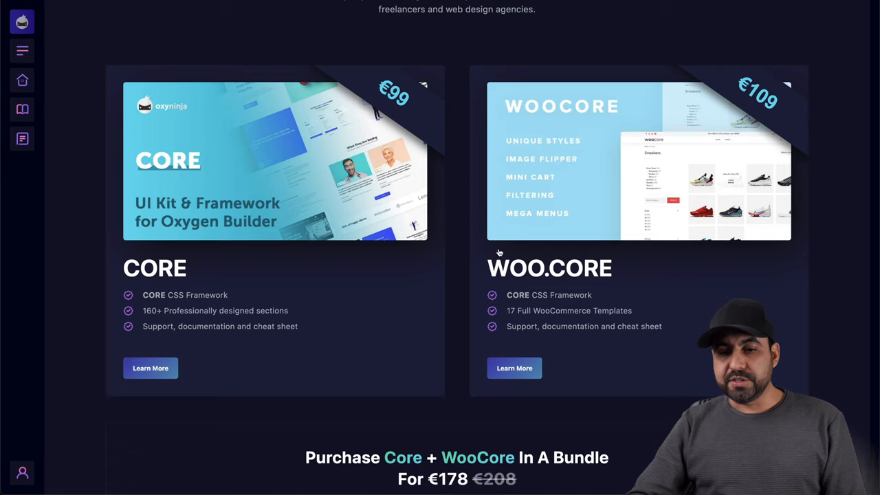
pyautogui.moveTo(746, 124)
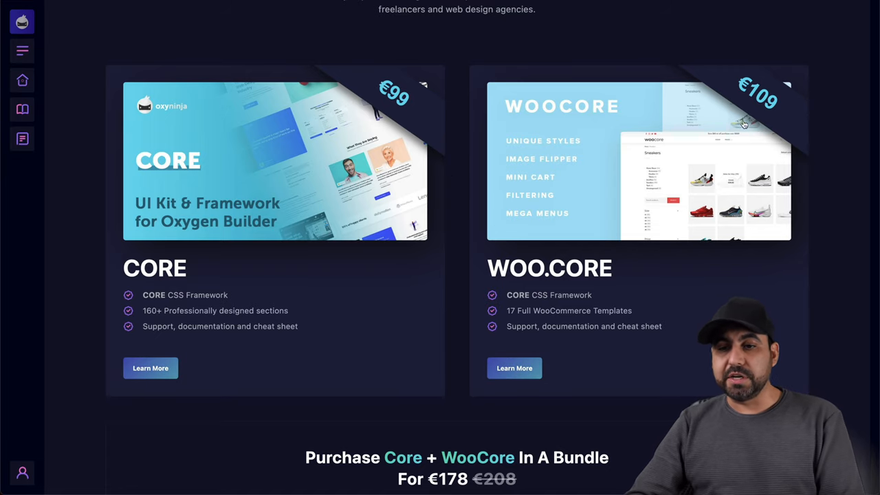
pyautogui.scroll(-3)
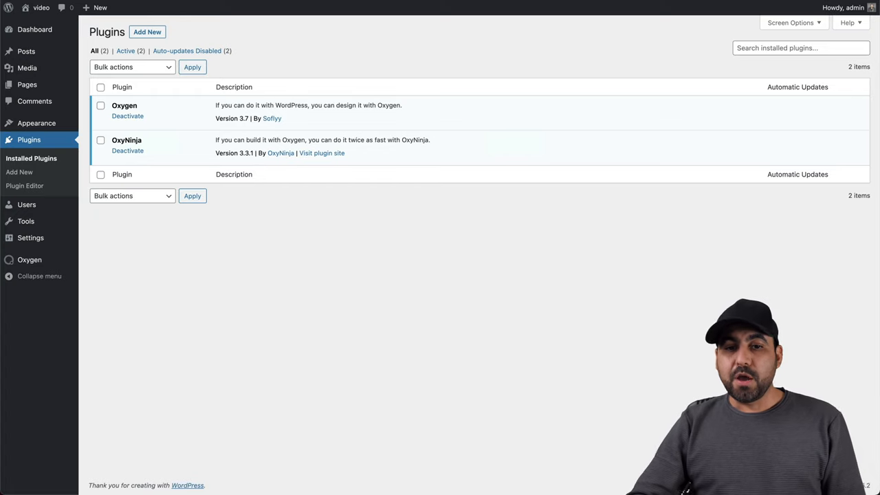
pyautogui.moveTo(547, 160)
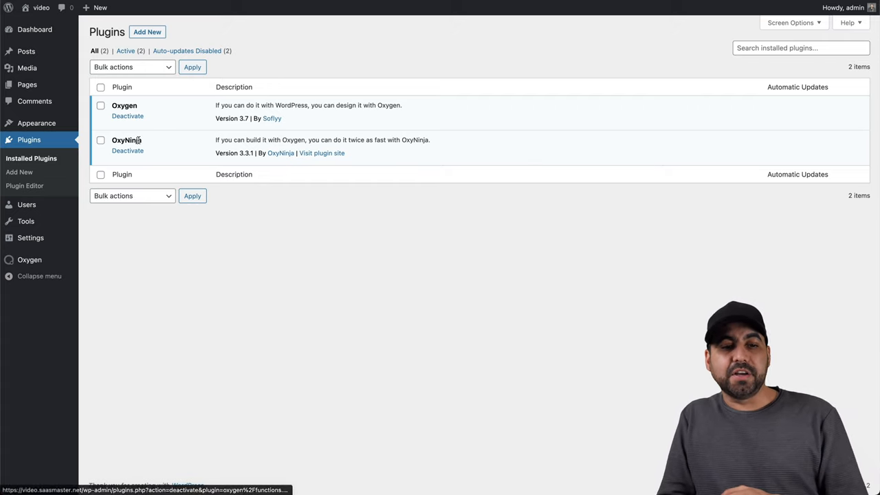
pyautogui.moveTo(334, 204)
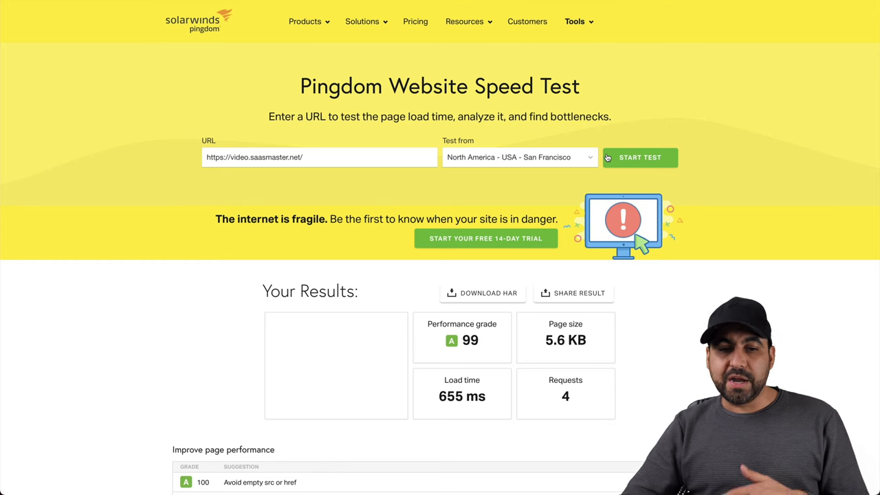
pyautogui.moveTo(473, 313)
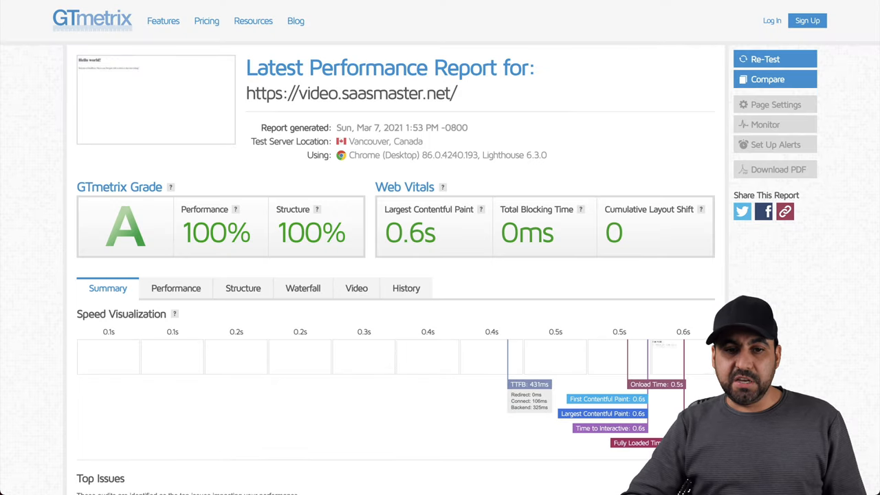
pyautogui.moveTo(407, 270)
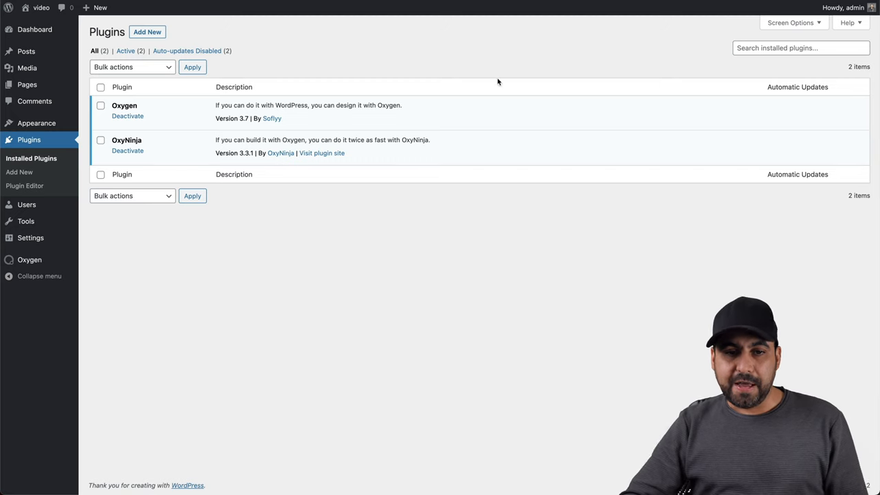
pyautogui.moveTo(492, 223)
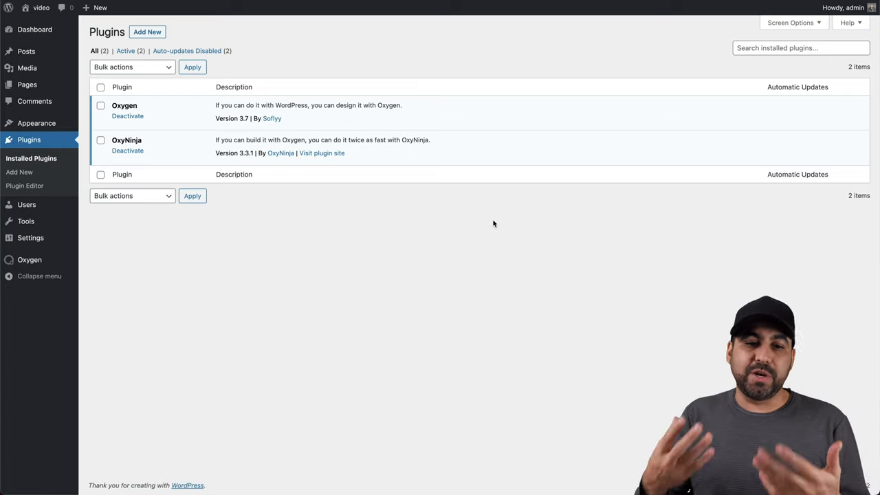
pyautogui.moveTo(249, 201)
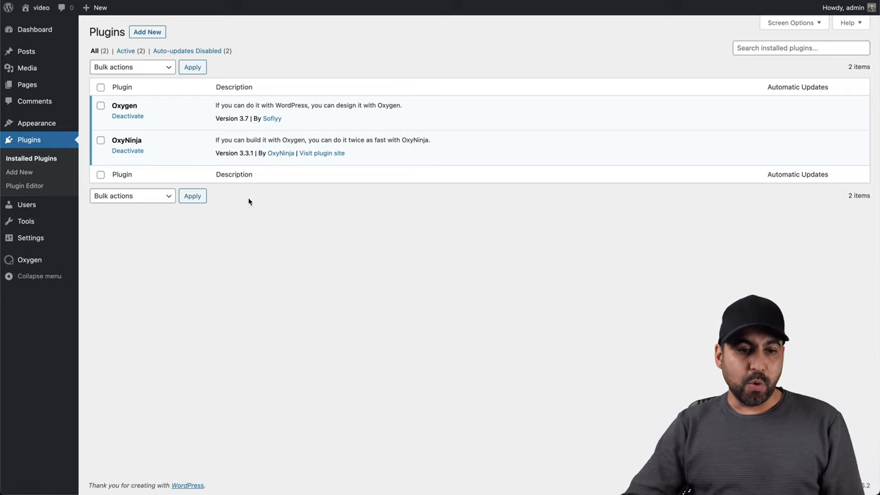
# Step: Go to Oxygen > Home in the WordPress sidebar and choose Install a Website
pyautogui.click(31, 258)
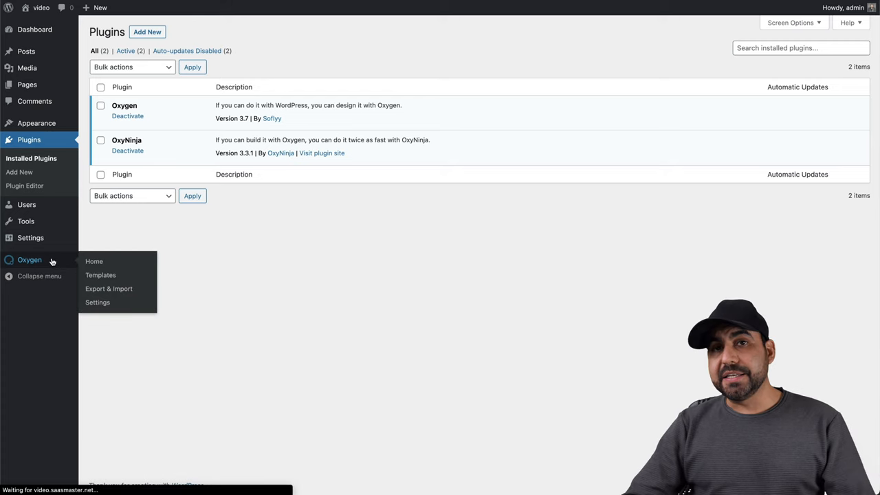
pyautogui.click(94, 261)
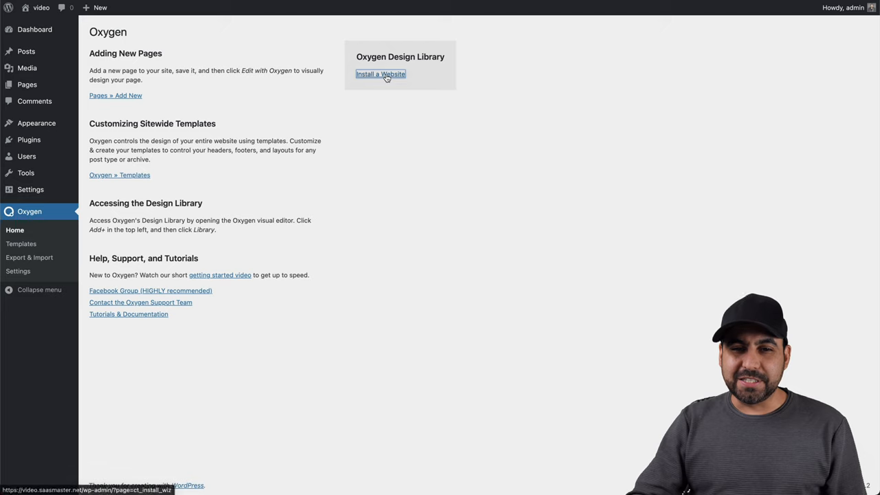
pyautogui.click(380, 74)
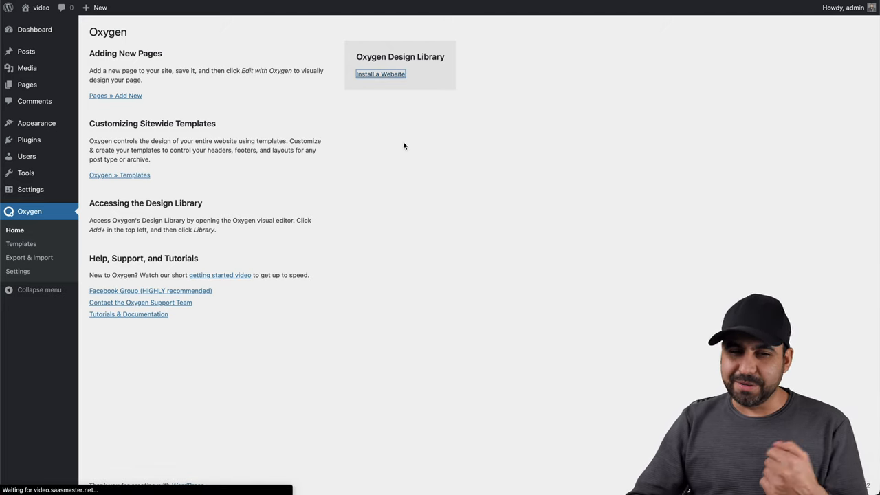
pyautogui.moveTo(459, 182)
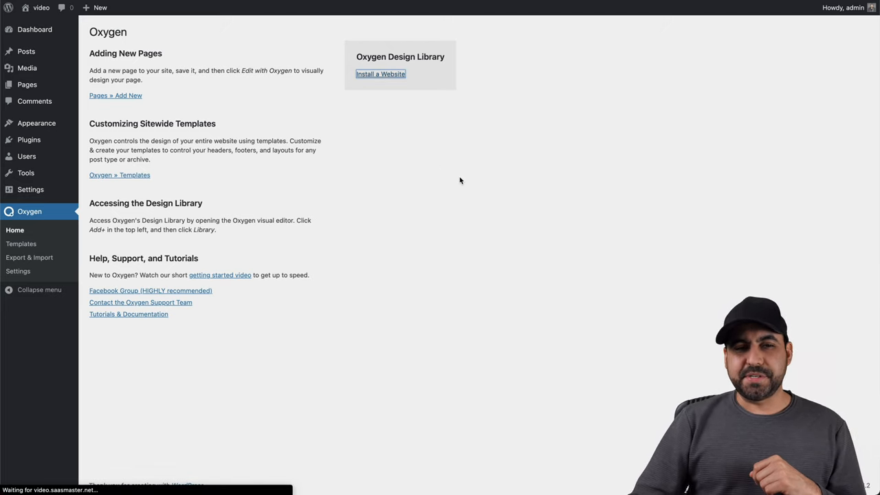
# Step: Browse the Choose a Design Set gallery of pre-built sites such as Atomic, SAAS 2, Hyperion and Dentist
pyautogui.click(380, 75)
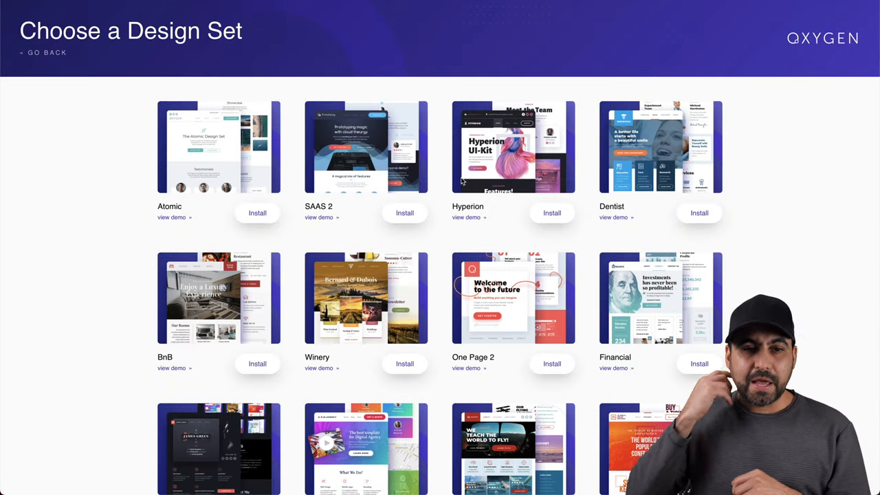
pyautogui.scroll(-3)
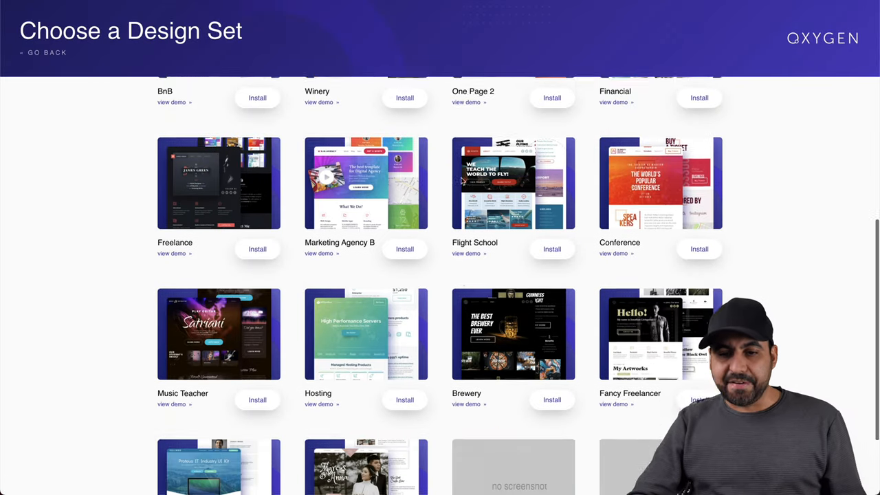
pyautogui.scroll(3)
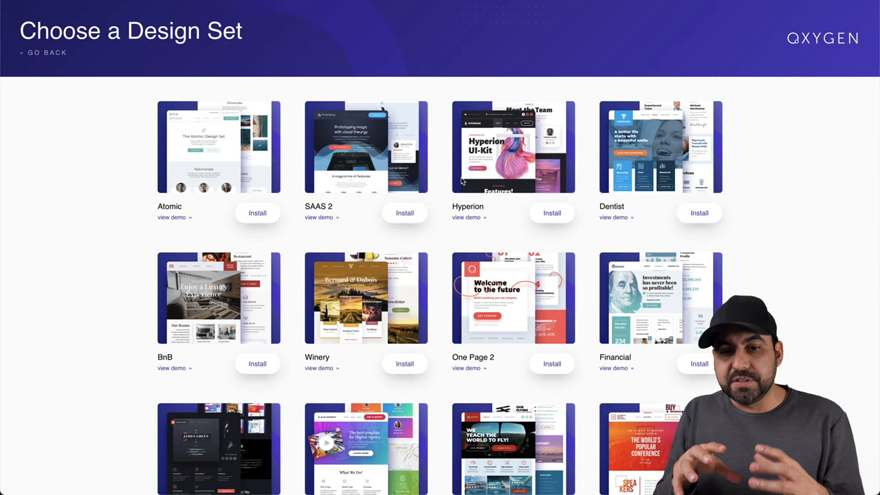
pyautogui.scroll(-3)
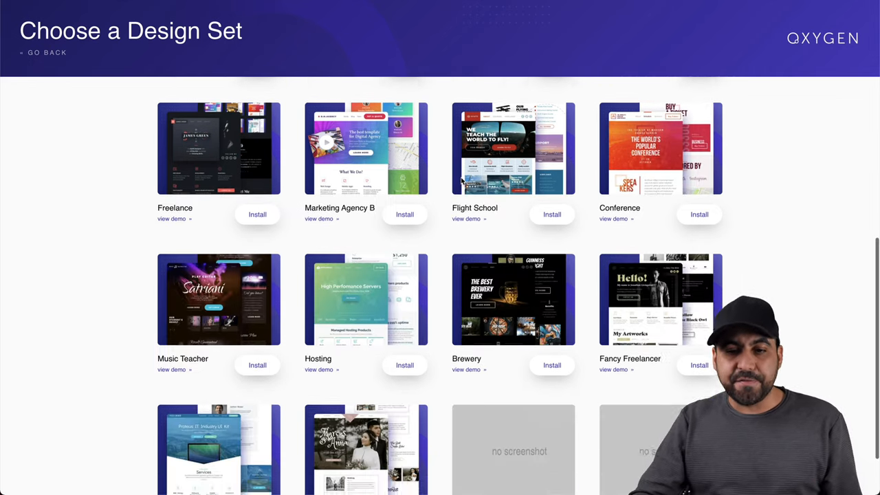
pyautogui.scroll(3)
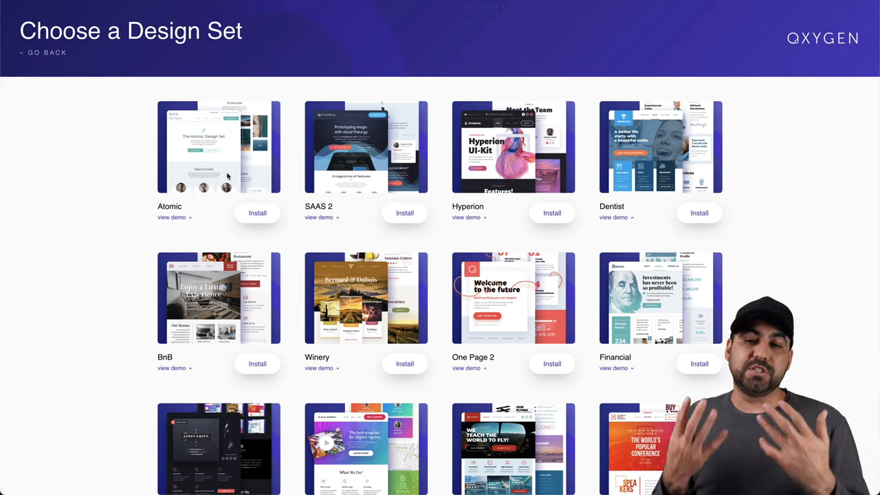
pyautogui.scroll(-3)
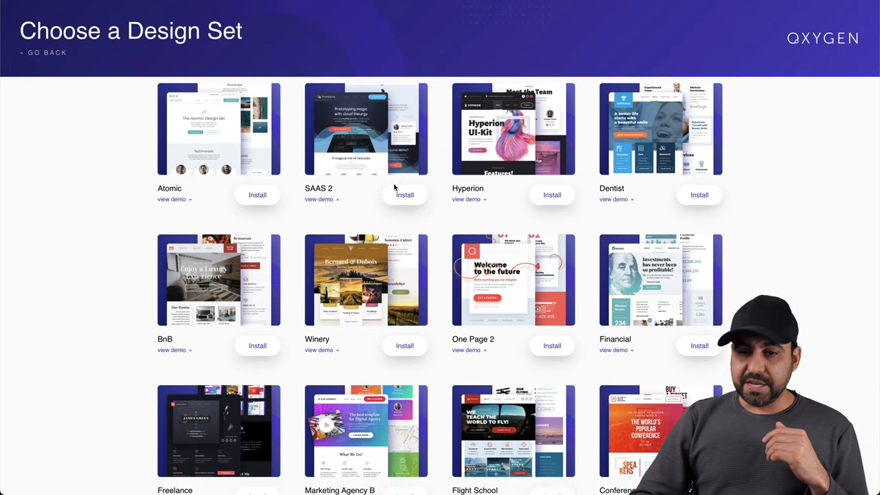
pyautogui.scroll(-3)
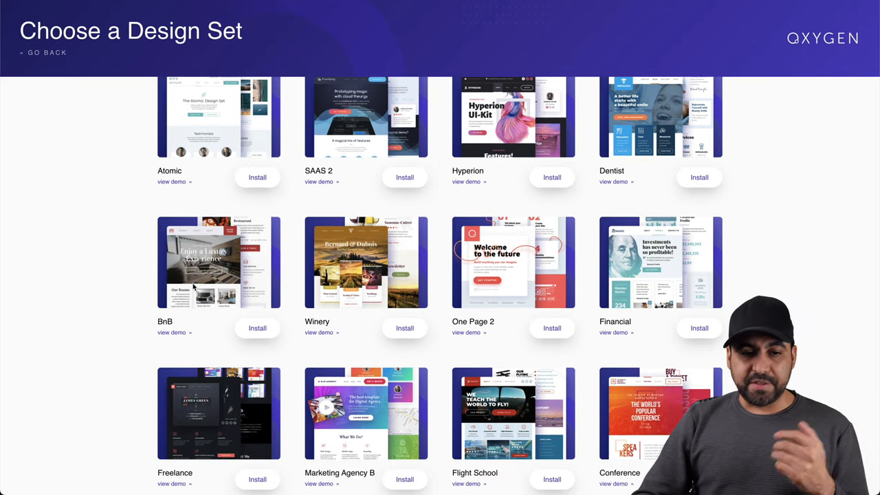
# Step: Install the BnB design set and confirm the installation
pyautogui.click(257, 327)
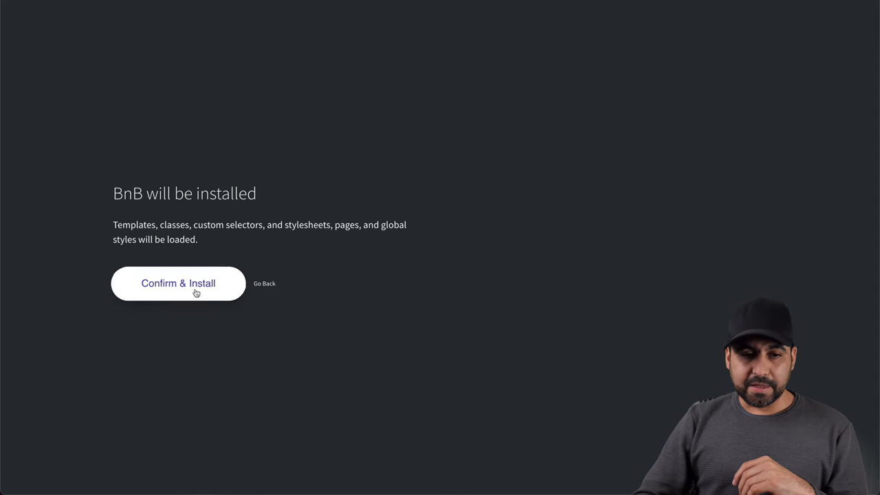
pyautogui.click(178, 283)
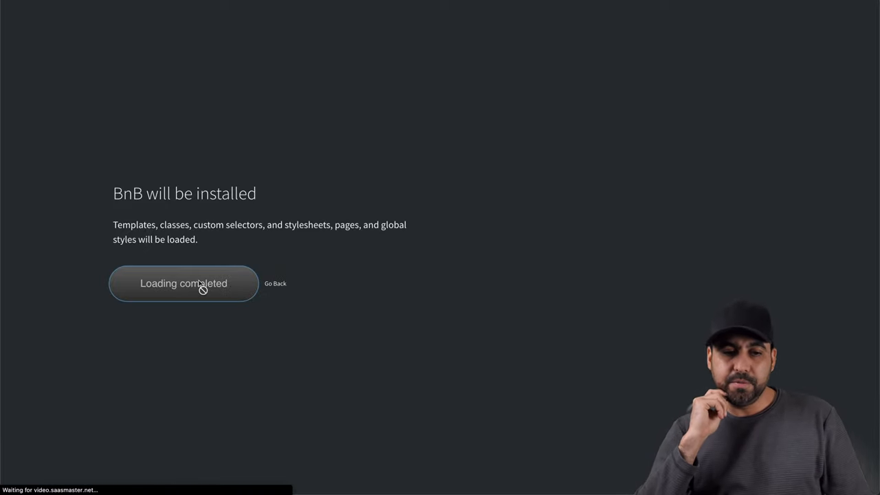
# Step: Return to Oxygen Home after loading completes, then view the site's front end
pyautogui.click(183, 283)
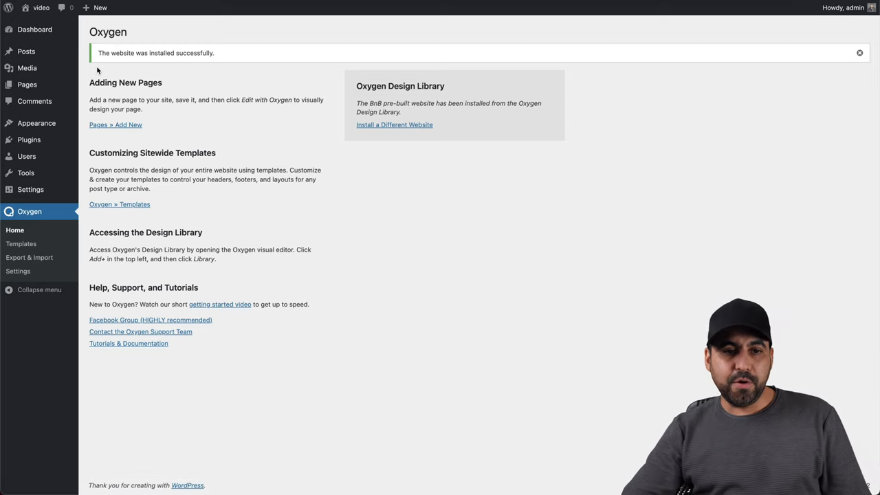
pyautogui.moveTo(225, 57)
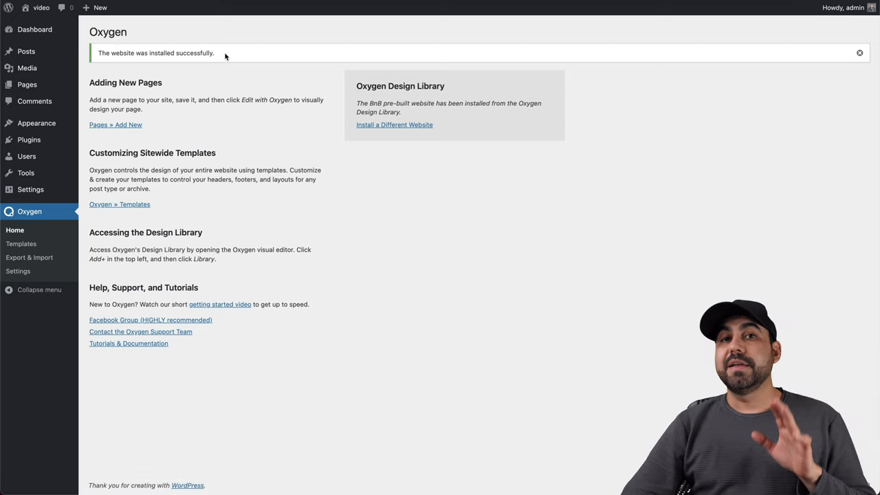
pyautogui.rightClick(25, 9)
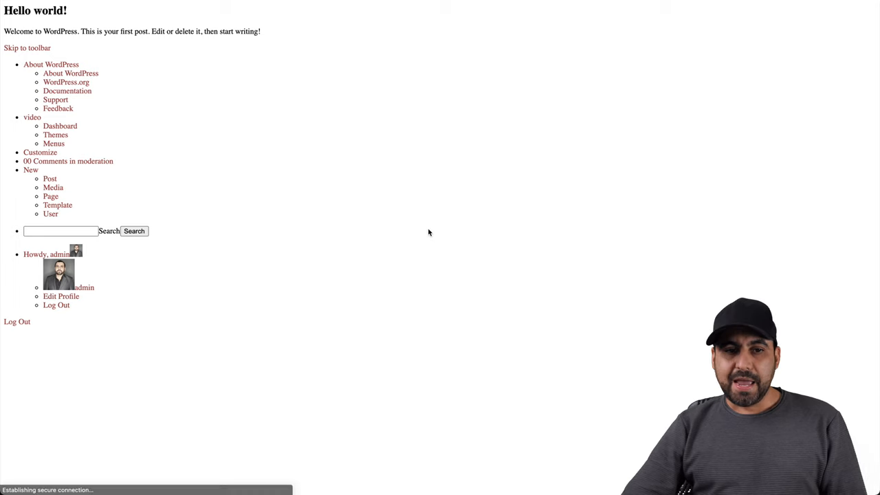
pyautogui.moveTo(229, 330)
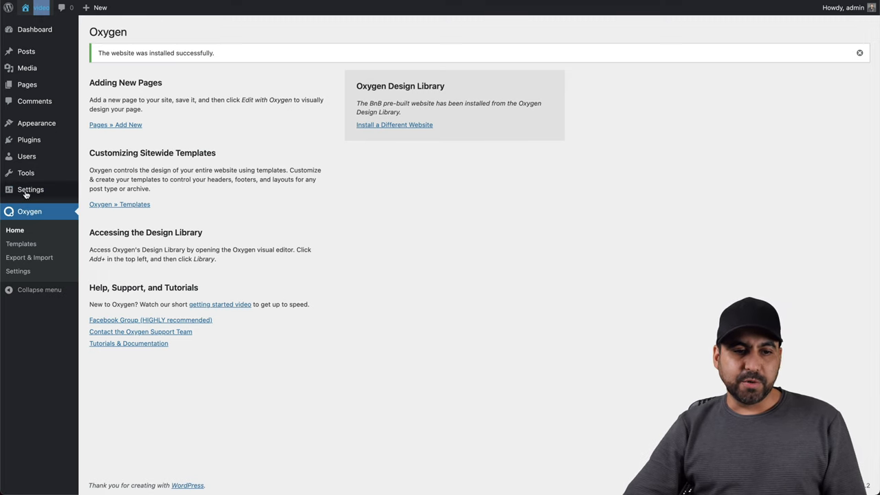
# Step: Set a static homepage using the Home page, save the reading settings, then visit the live site
pyautogui.click(30, 190)
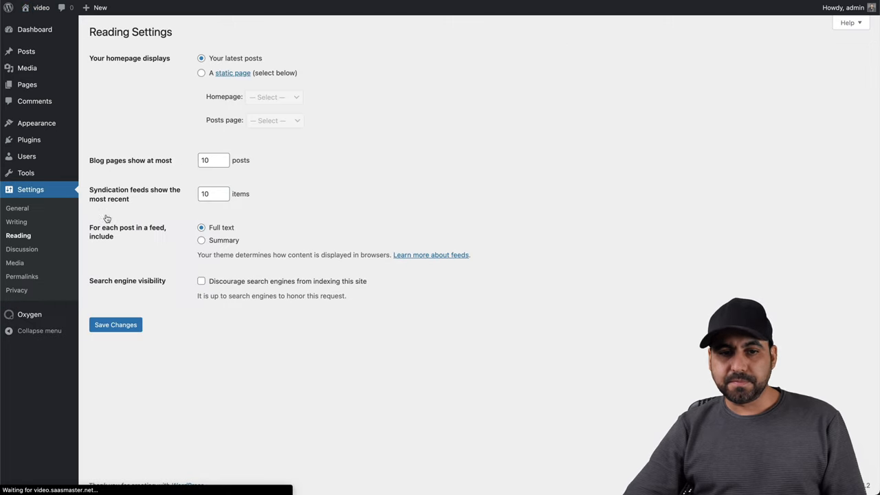
pyautogui.click(274, 96)
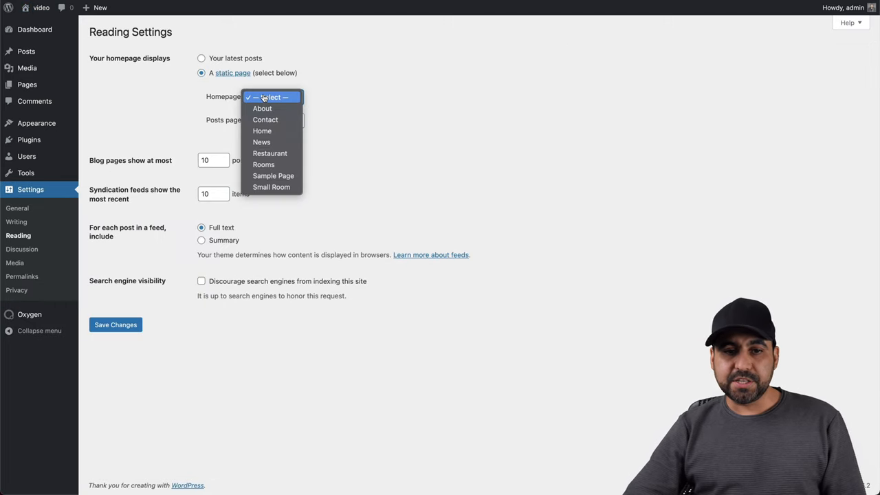
pyautogui.click(262, 131)
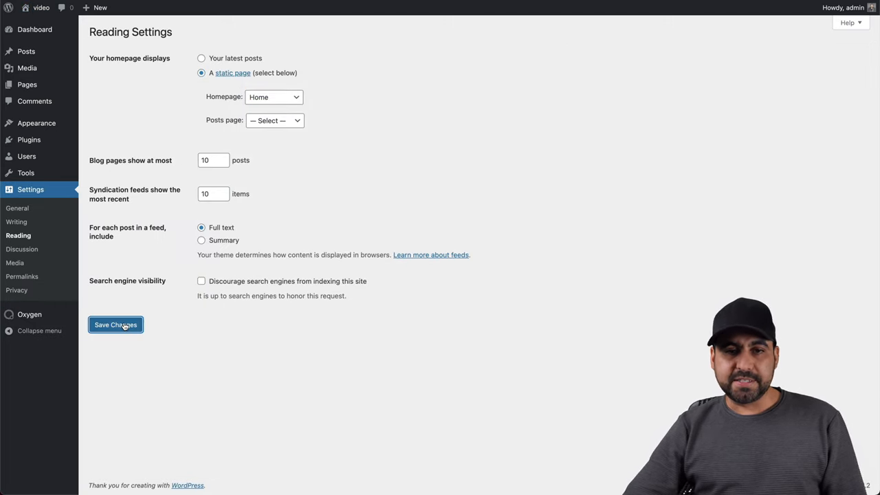
pyautogui.click(116, 325)
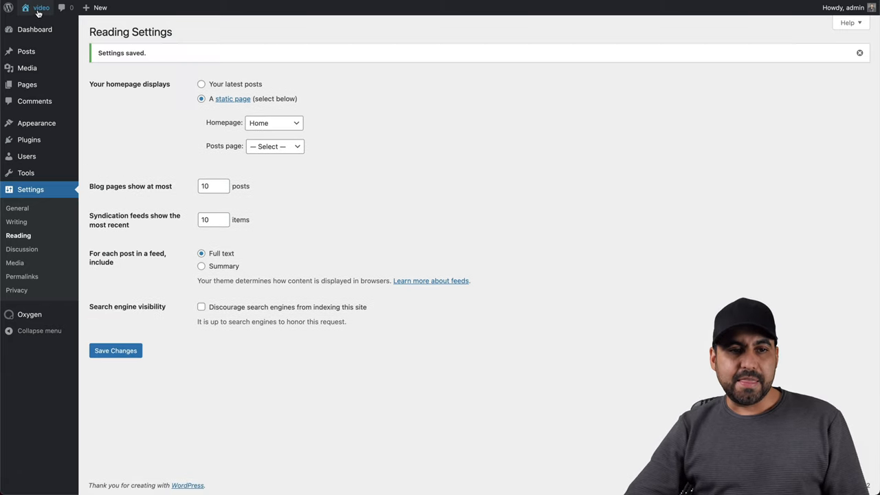
pyautogui.click(42, 9)
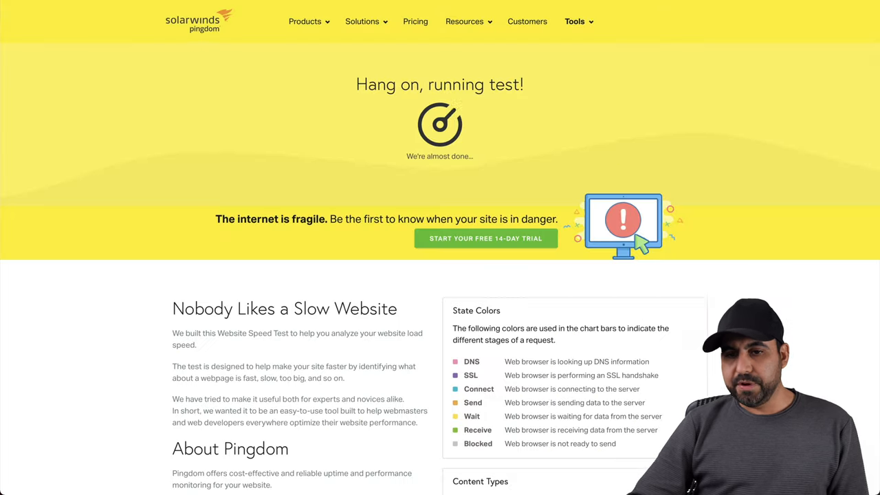
pyautogui.moveTo(791, 75)
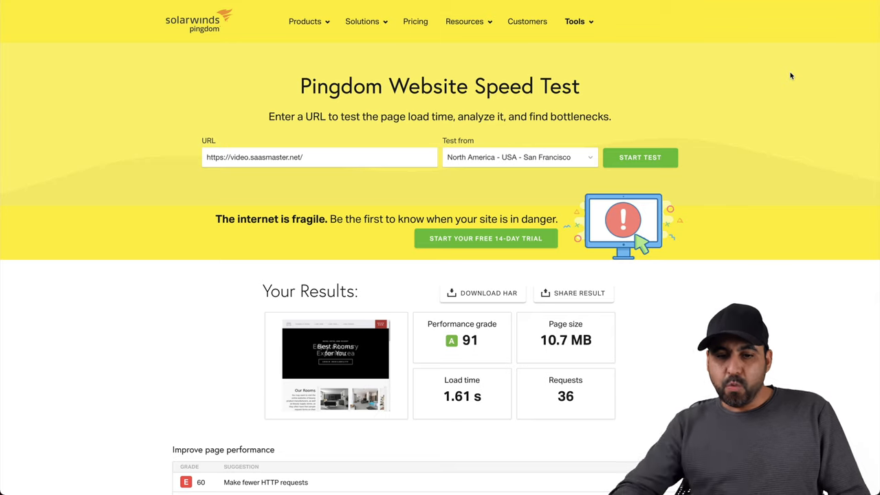
pyautogui.moveTo(462, 345)
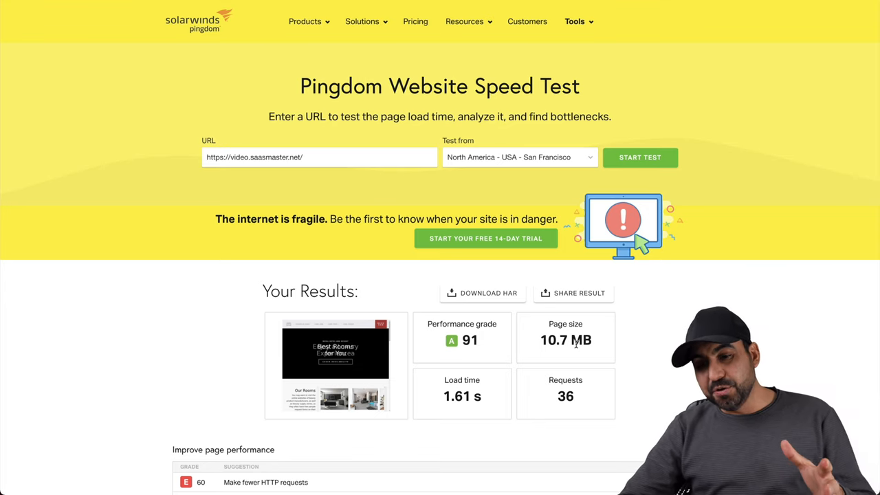
# Step: Review the Pingdom results panel showing grade A 91 and 1.61 s load time
pyautogui.scroll(-3)
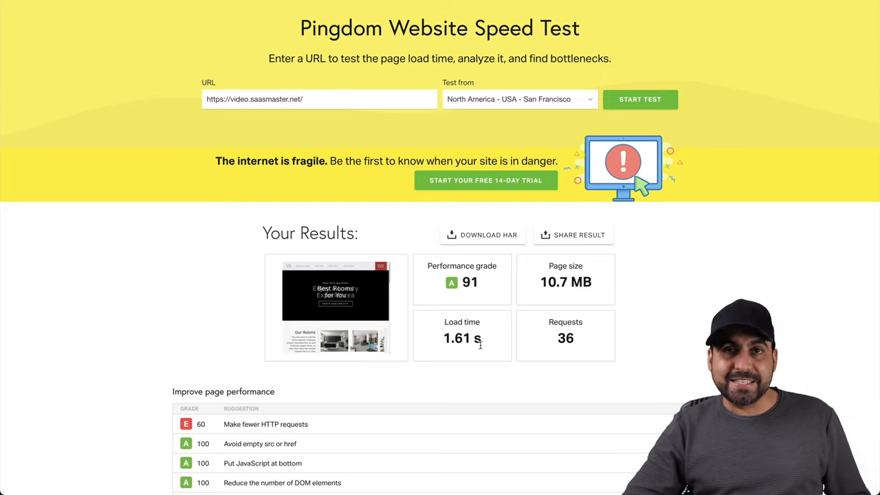
pyautogui.moveTo(481, 347)
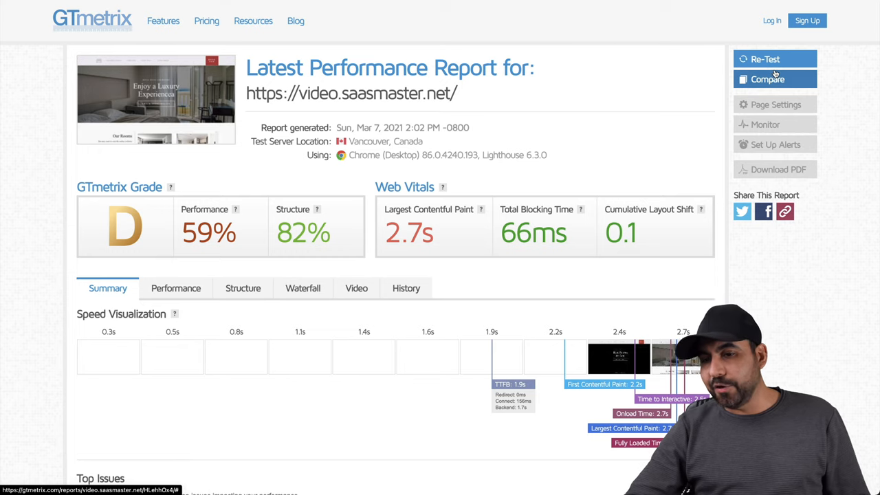
# Step: Re-test the site in GTmetrix and review the Top Issues, including 'Avoid enormous network payloads'
pyautogui.click(764, 59)
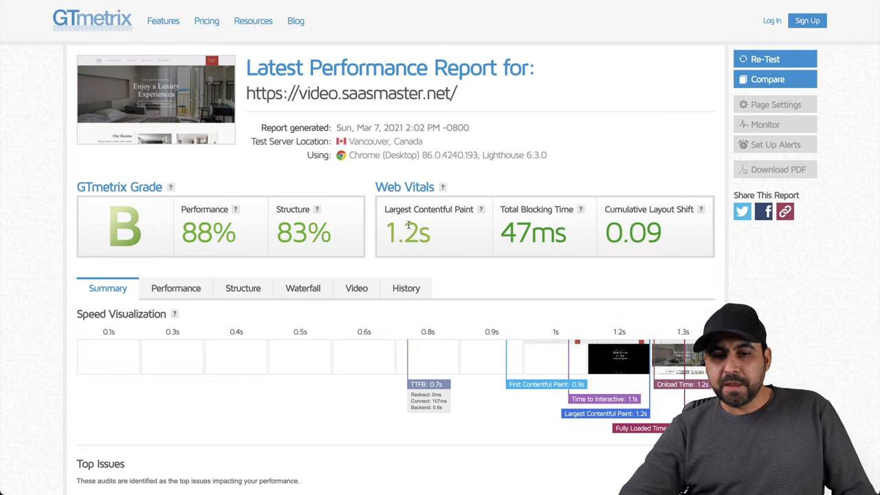
pyautogui.moveTo(462, 247)
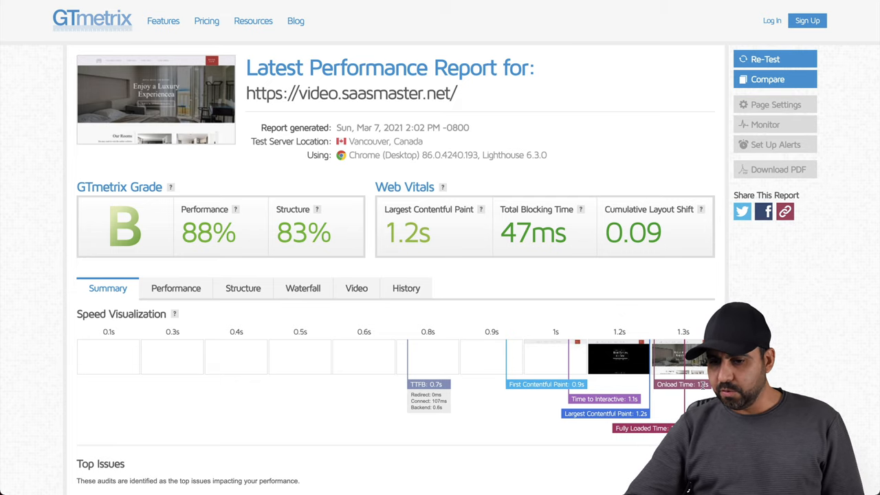
pyautogui.scroll(-3)
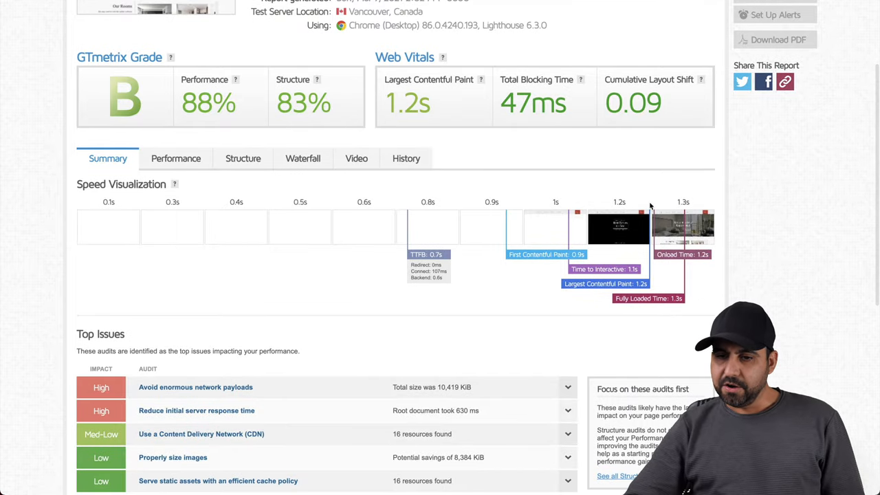
pyautogui.scroll(-3)
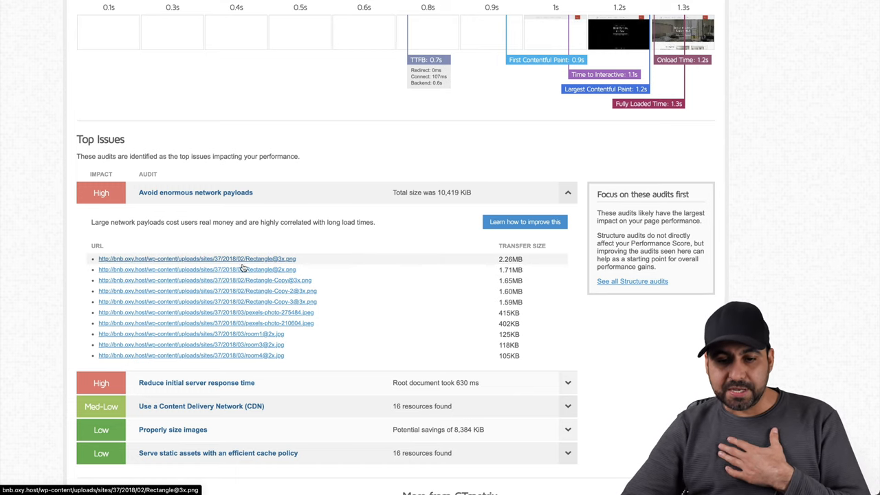
pyautogui.moveTo(544, 257)
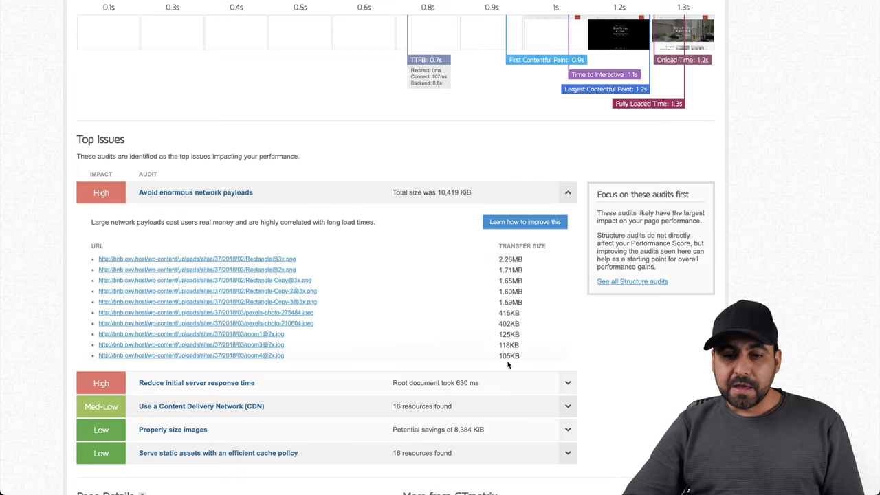
pyautogui.scroll(3)
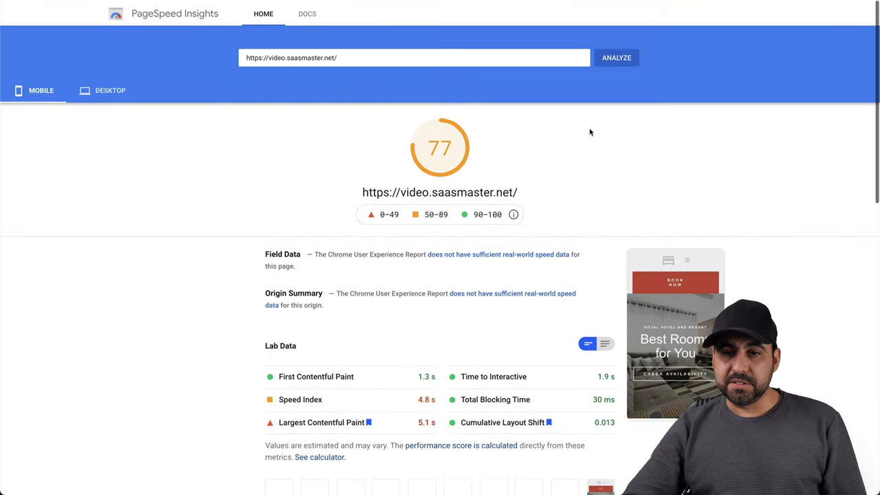
# Step: Re-analyse the site in PageSpeed Insights and examine the Opportunities, expanding 'Properly size images'
pyautogui.click(616, 58)
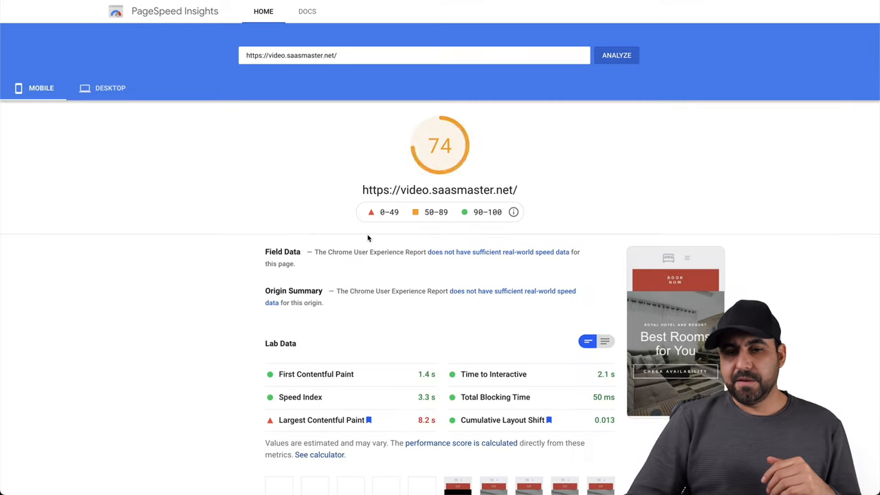
pyautogui.scroll(-3)
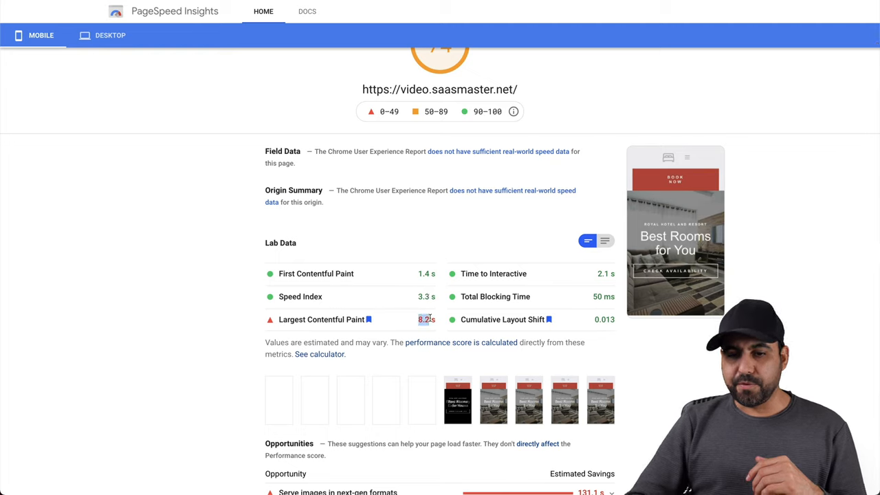
pyautogui.scroll(-3)
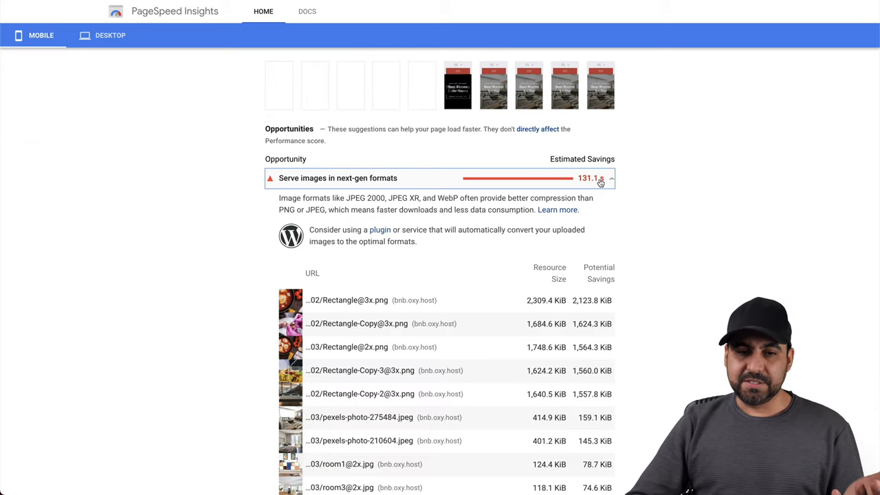
pyautogui.scroll(-3)
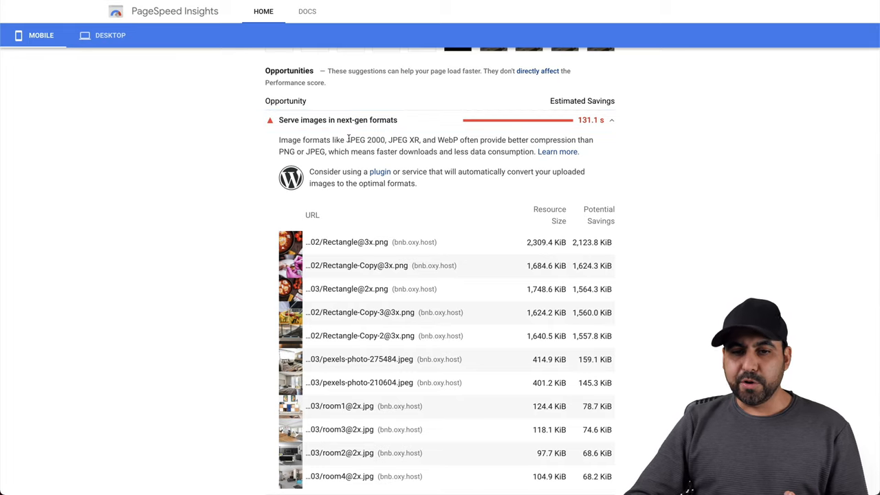
pyautogui.click(558, 151)
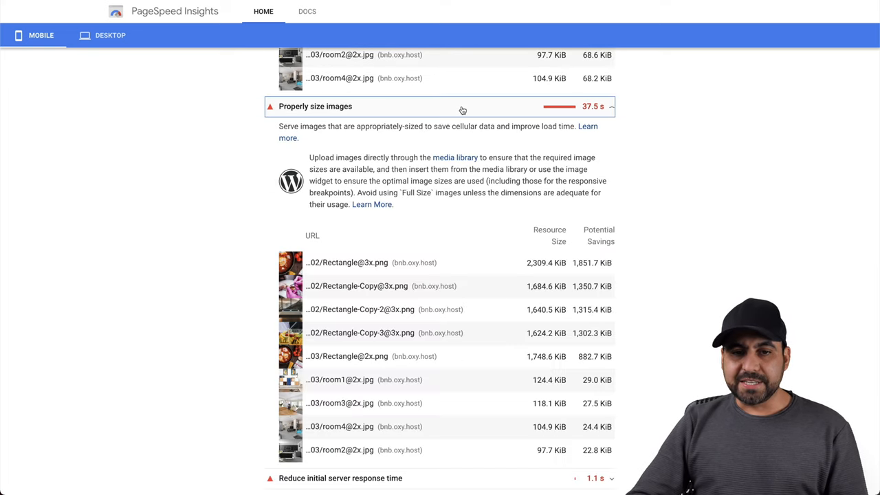
pyautogui.moveTo(497, 341)
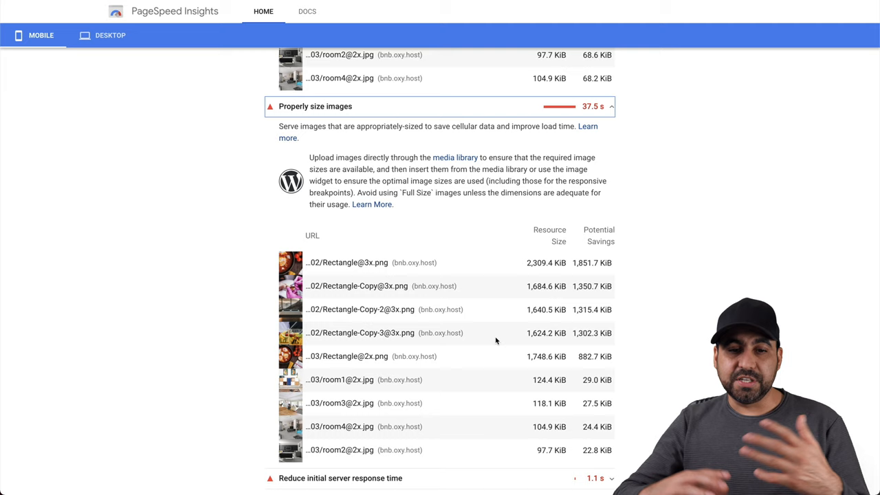
pyautogui.scroll(-3)
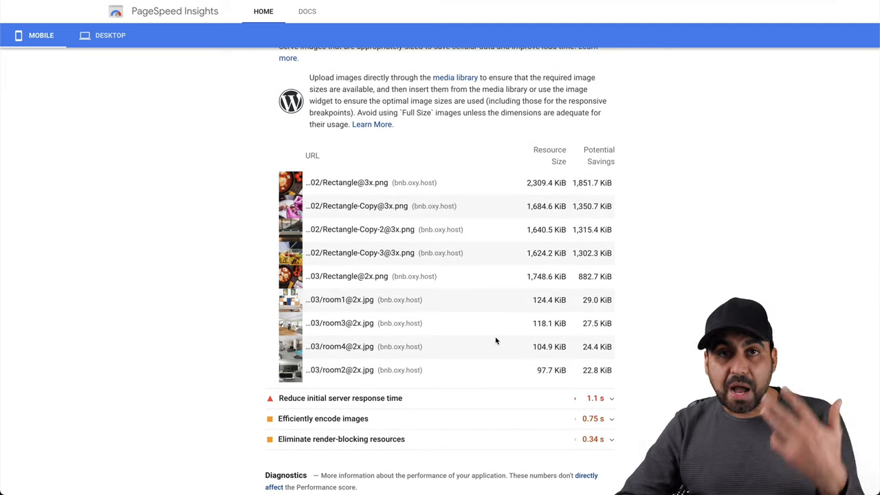
pyautogui.scroll(3)
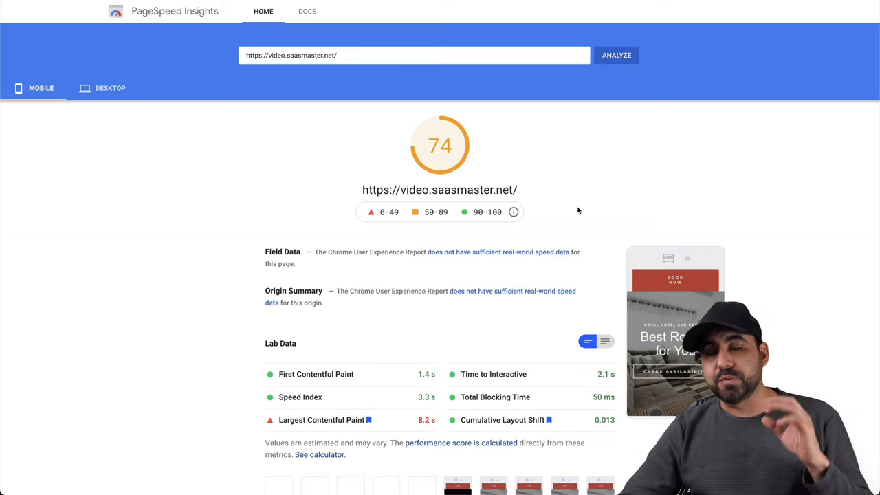
pyautogui.moveTo(671, 146)
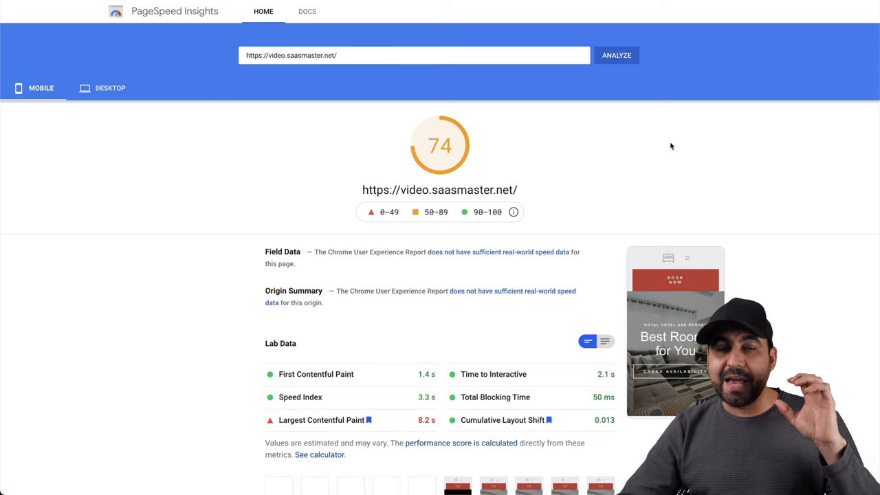
pyautogui.moveTo(762, 55)
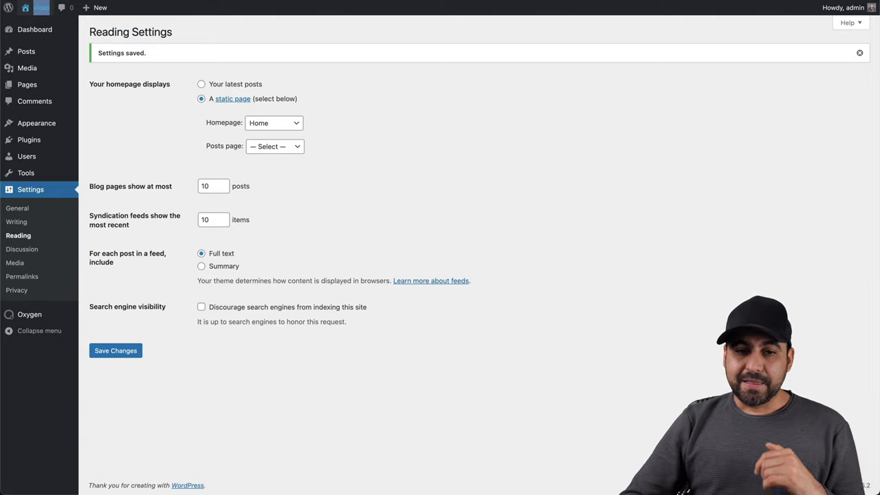
pyautogui.moveTo(135, 101)
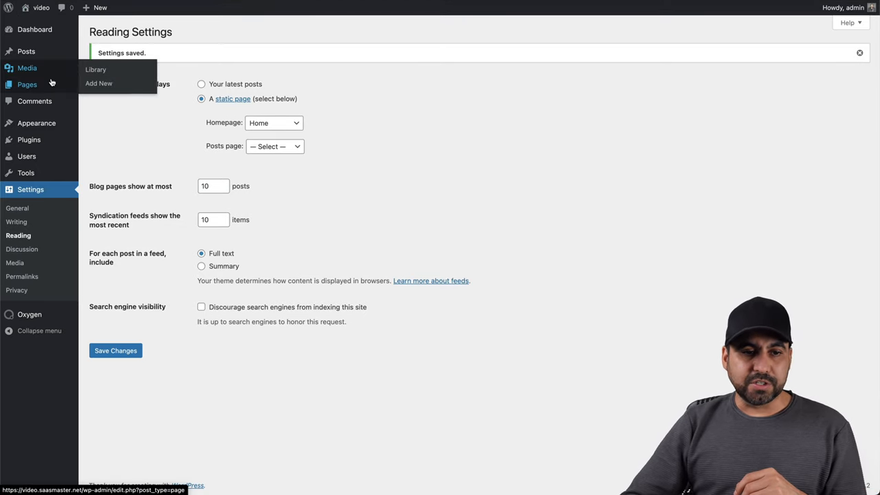
# Step: From Pages > All Pages, edit the Home — Front Page with Oxygen
pyautogui.click(27, 84)
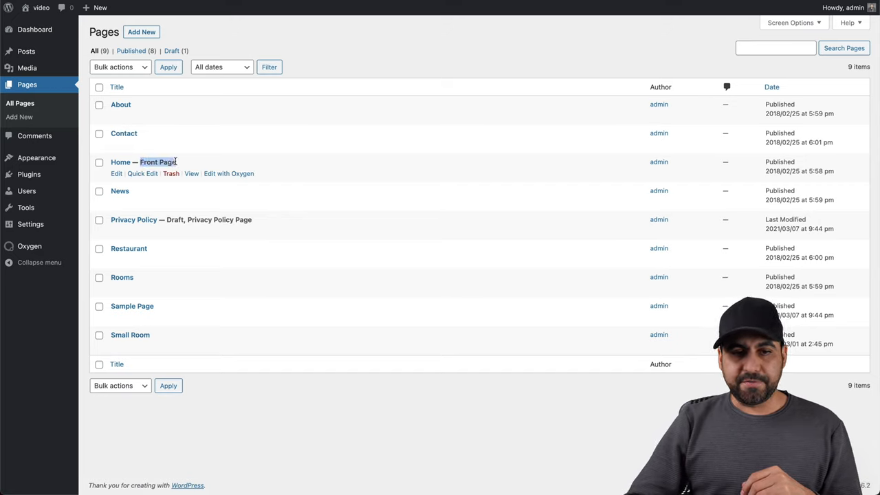
pyautogui.click(228, 173)
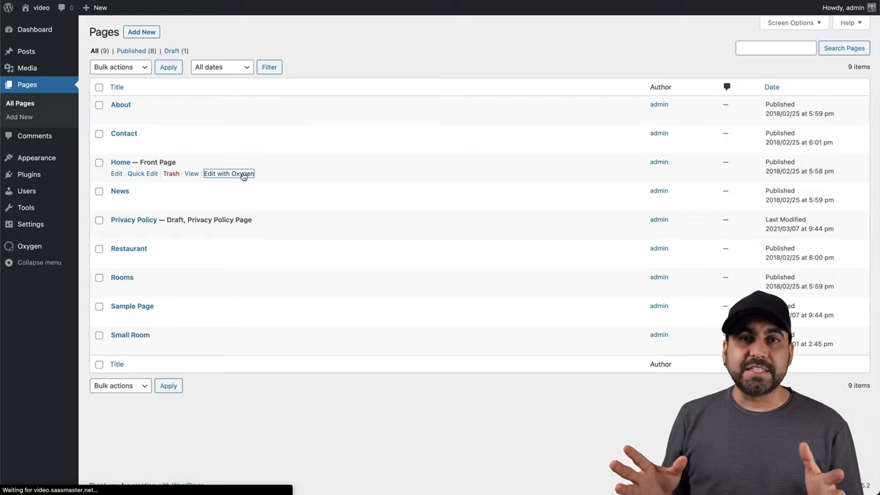
pyautogui.click(228, 173)
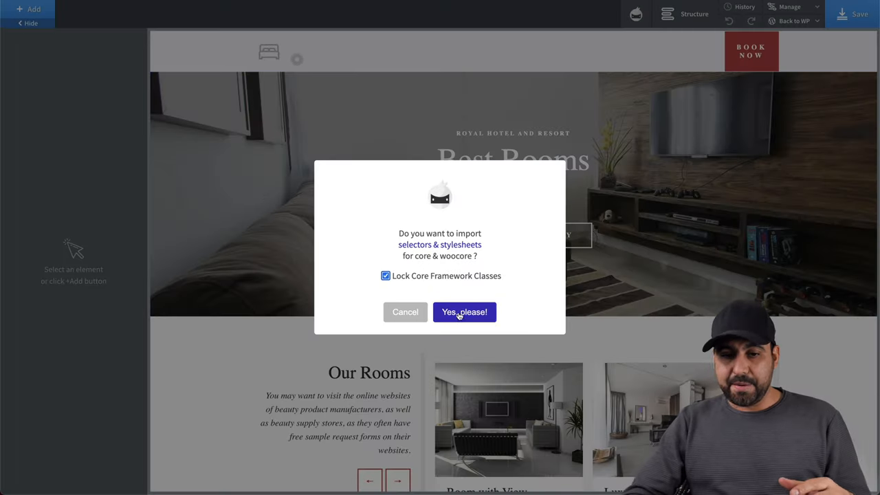
# Step: Accept importing the Core selectors and stylesheets and dismiss the confirmation
pyautogui.click(465, 311)
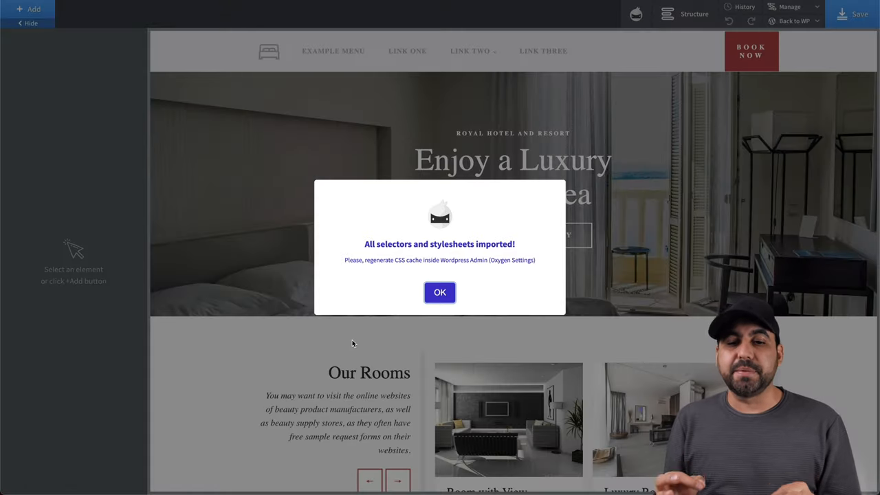
pyautogui.click(440, 291)
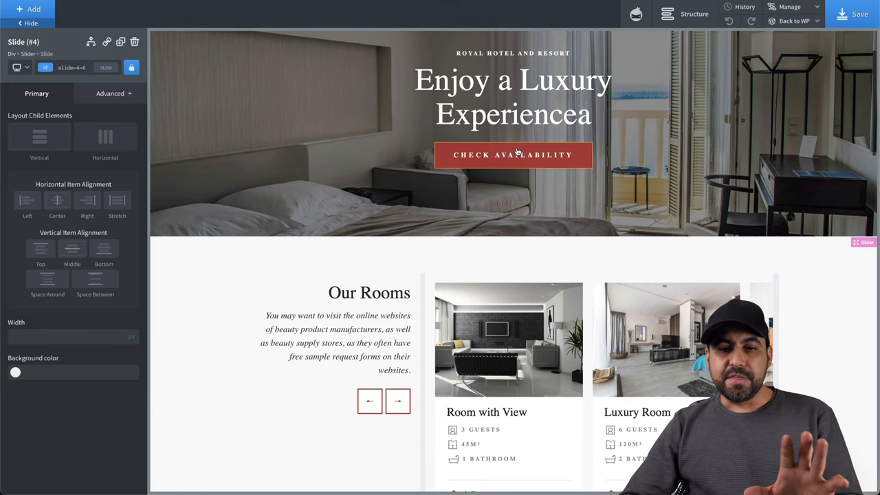
# Step: Close the empty Select Image media dialog and bring up the +Add components panel
pyautogui.click(513, 154)
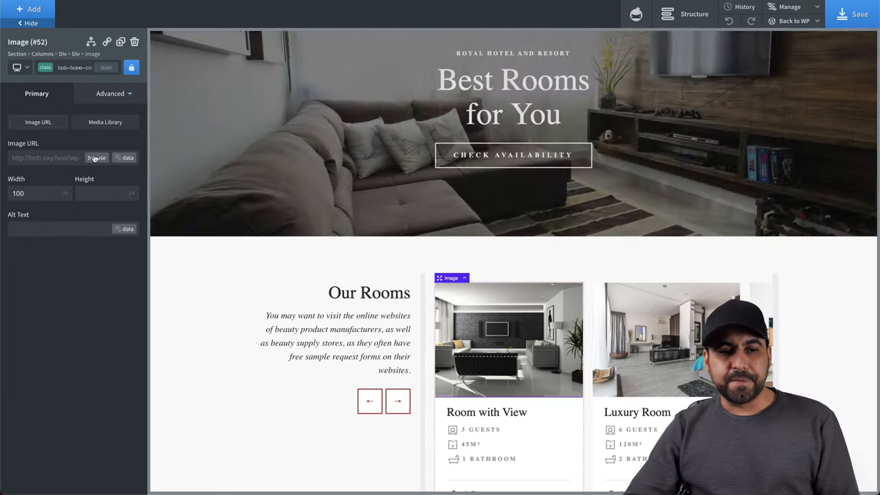
pyautogui.click(105, 121)
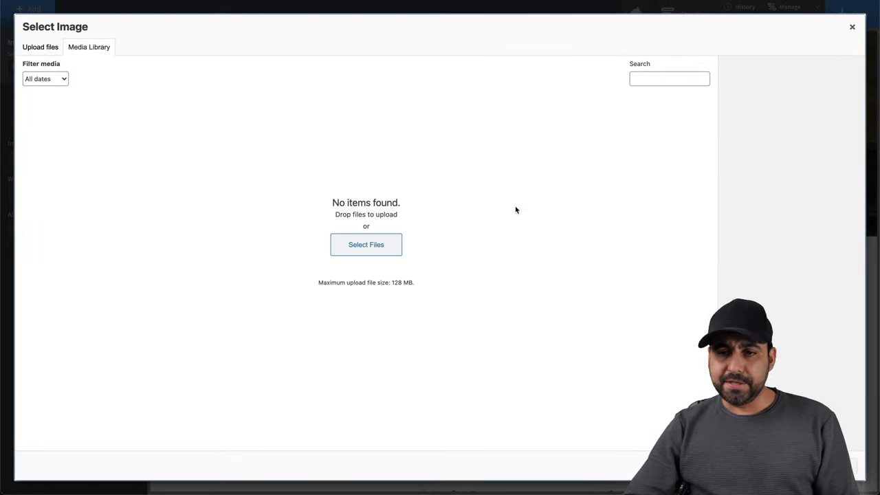
pyautogui.click(852, 28)
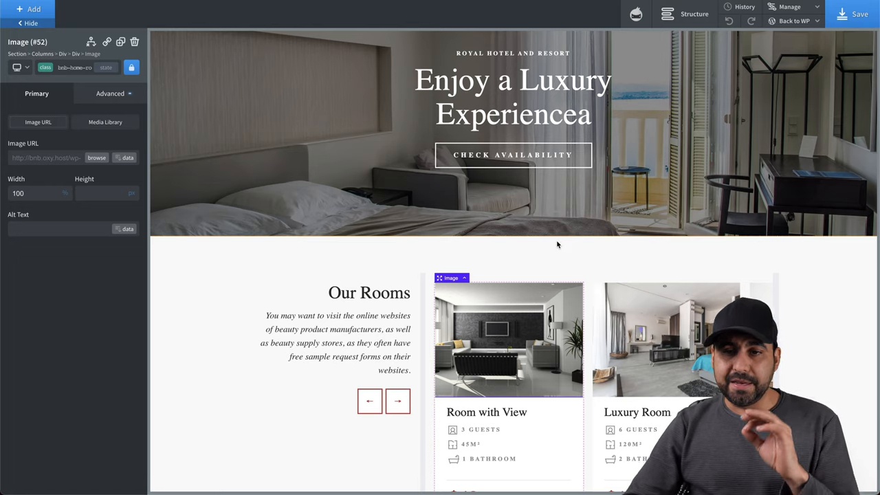
pyautogui.scroll(-3)
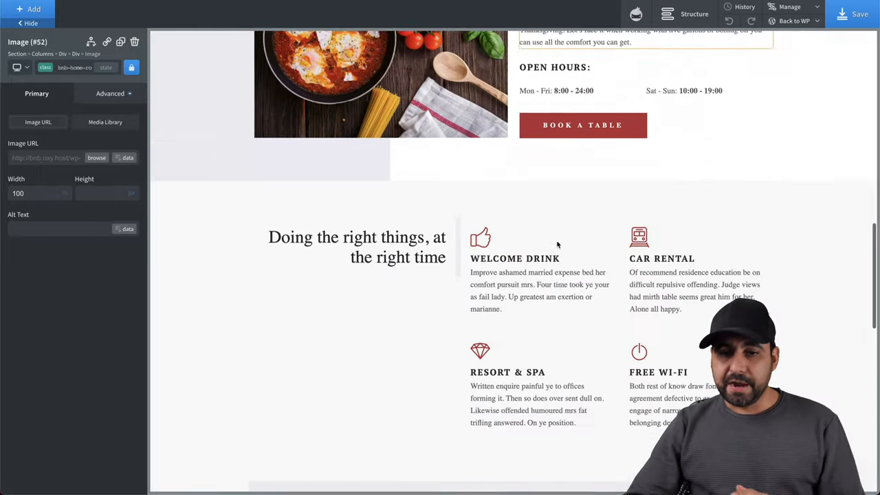
pyautogui.scroll(3)
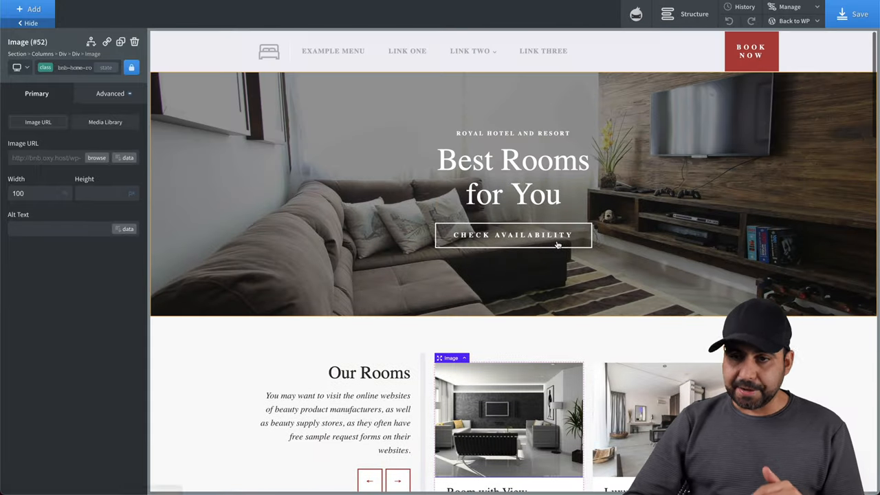
pyautogui.click(33, 9)
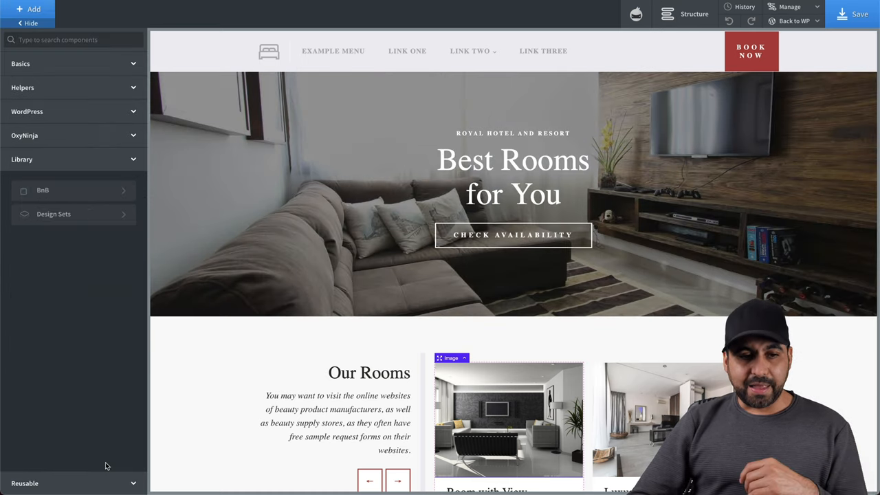
# Step: Browse the Library design sets and look through the Atomic set
pyautogui.click(54, 215)
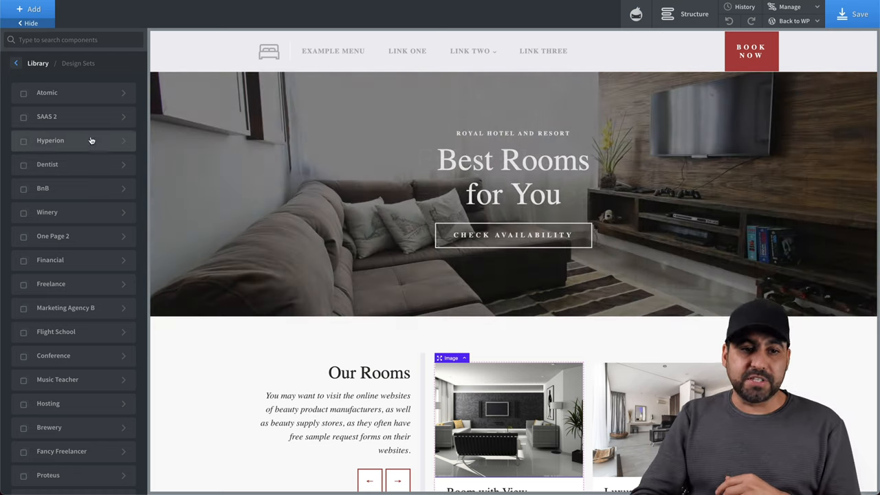
pyautogui.click(47, 92)
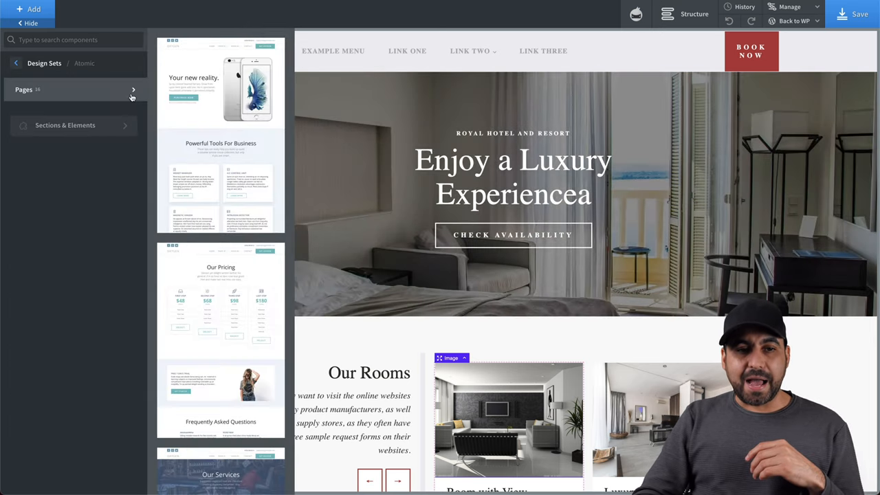
pyautogui.scroll(-3)
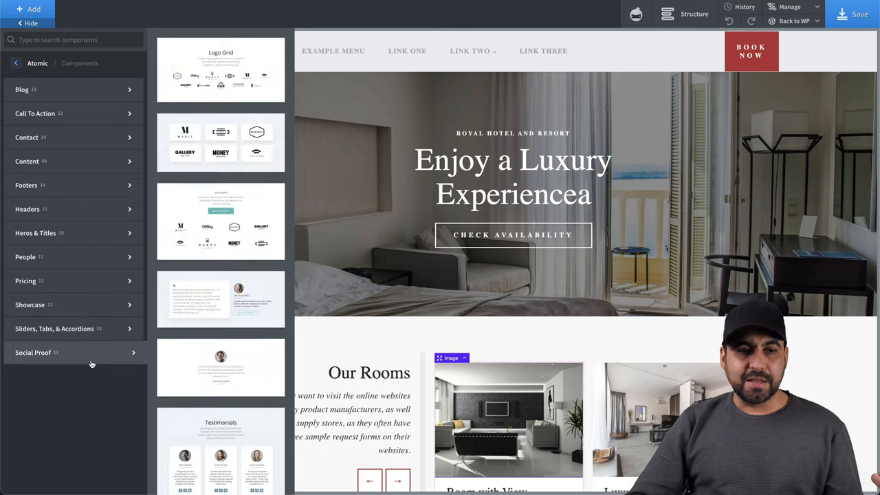
pyautogui.click(17, 63)
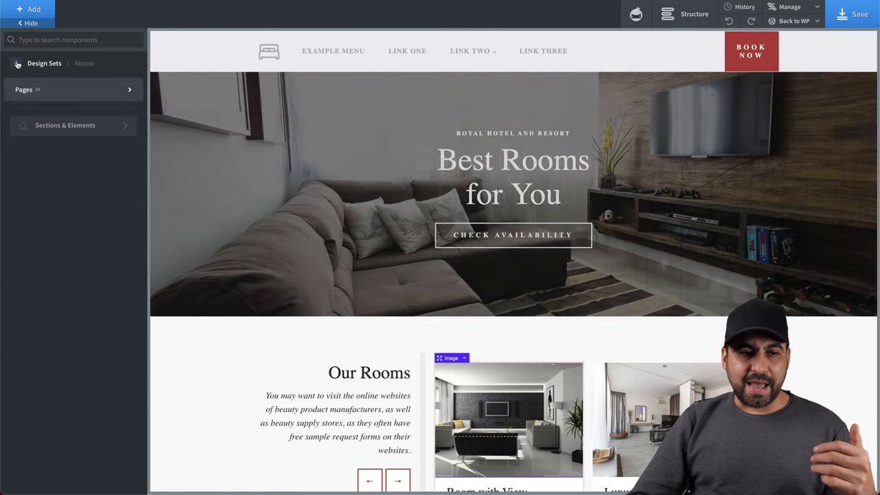
pyautogui.click(44, 64)
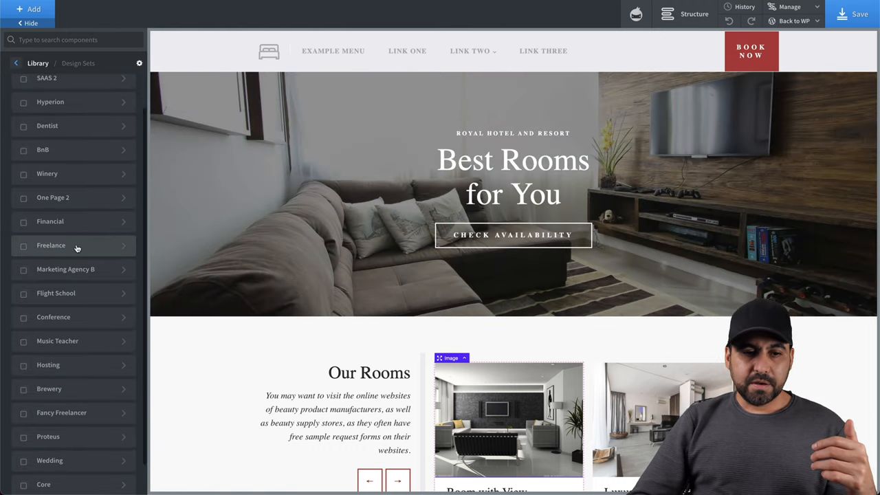
# Step: Check the Freelance set, then bring up the Core design set's component categories
pyautogui.click(51, 245)
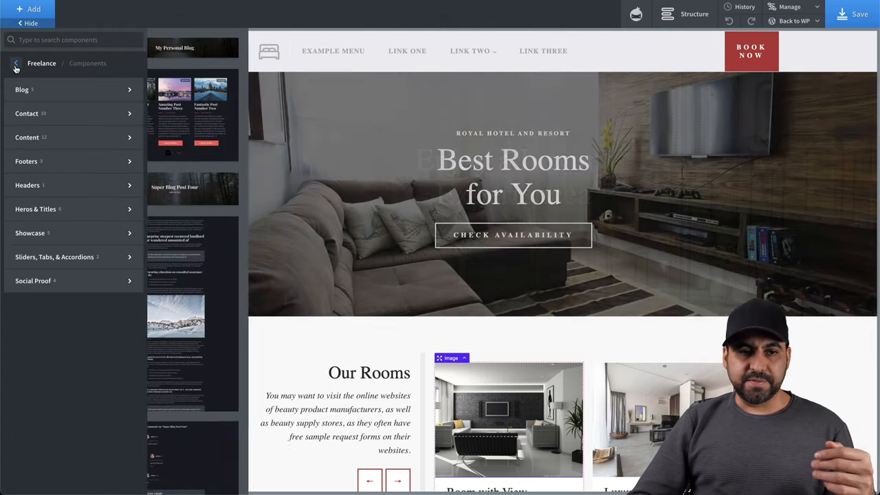
pyautogui.click(17, 63)
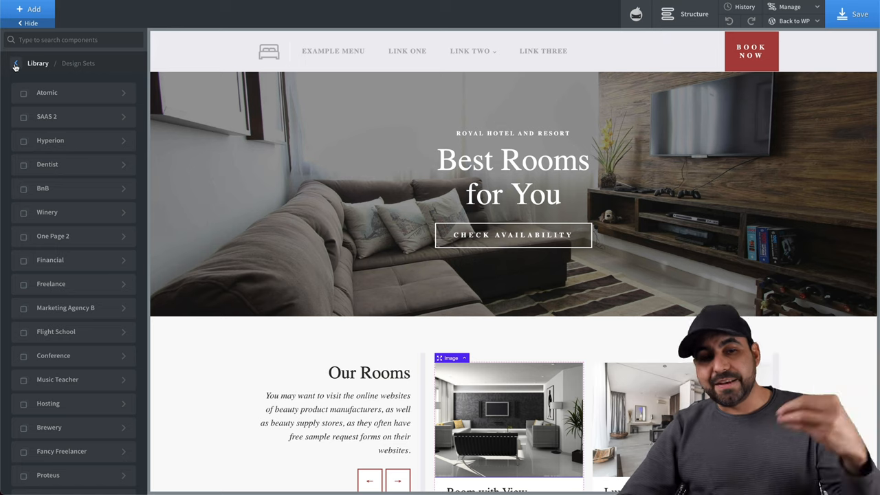
pyautogui.scroll(-3)
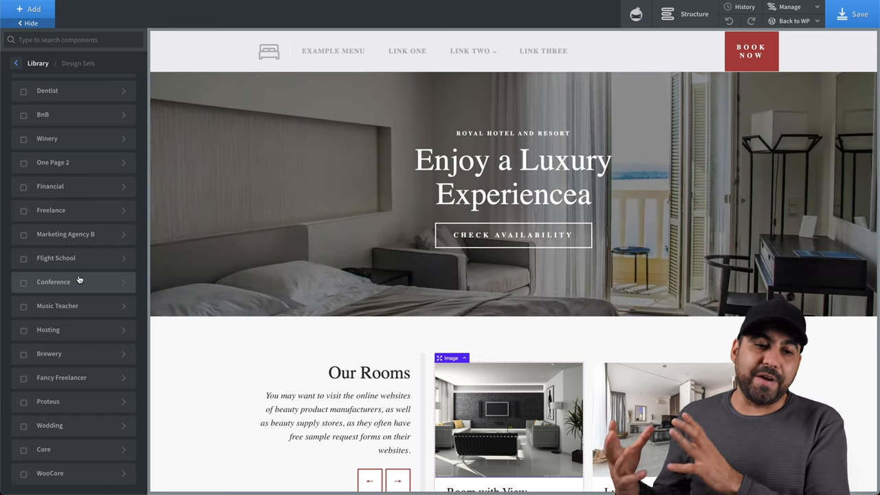
pyautogui.click(44, 448)
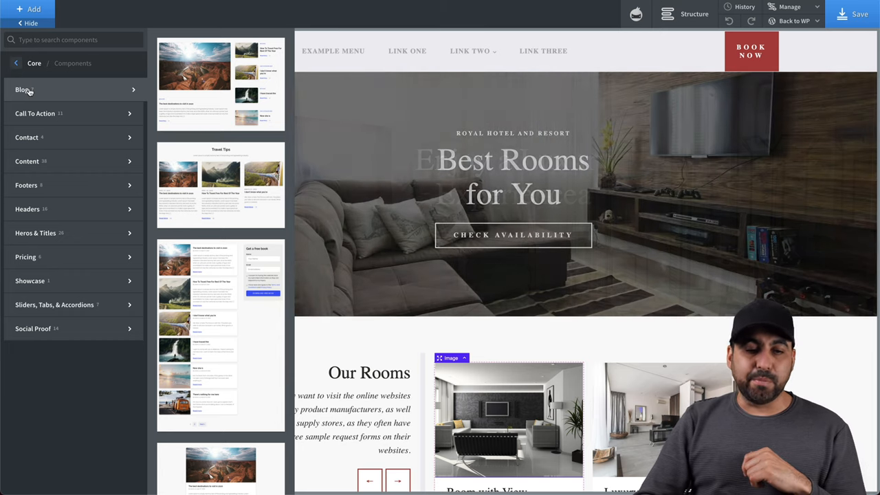
pyautogui.scroll(-3)
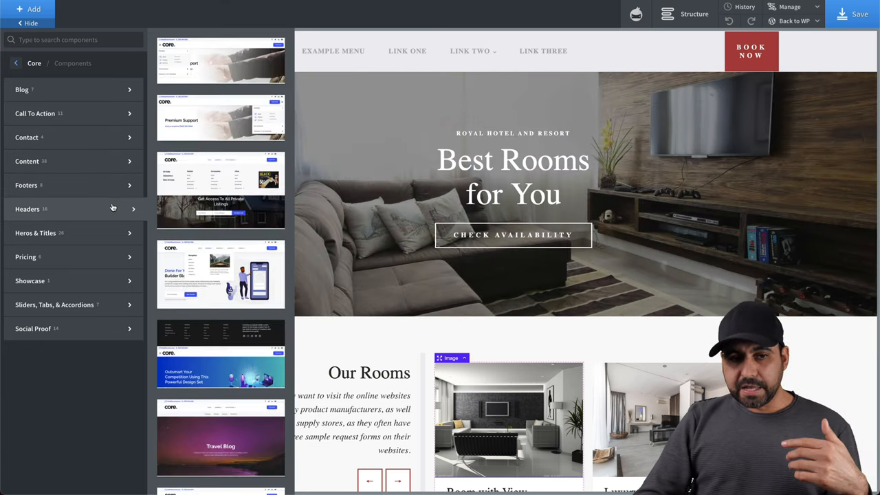
pyautogui.moveTo(220, 187)
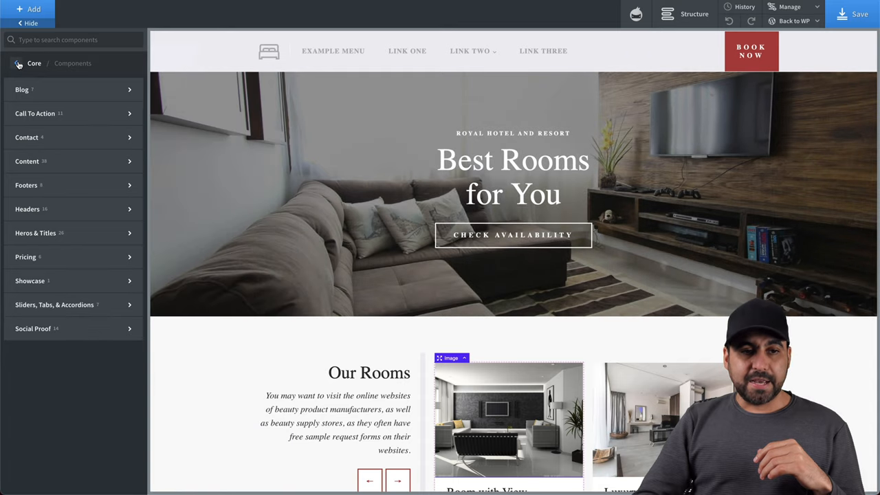
pyautogui.click(16, 63)
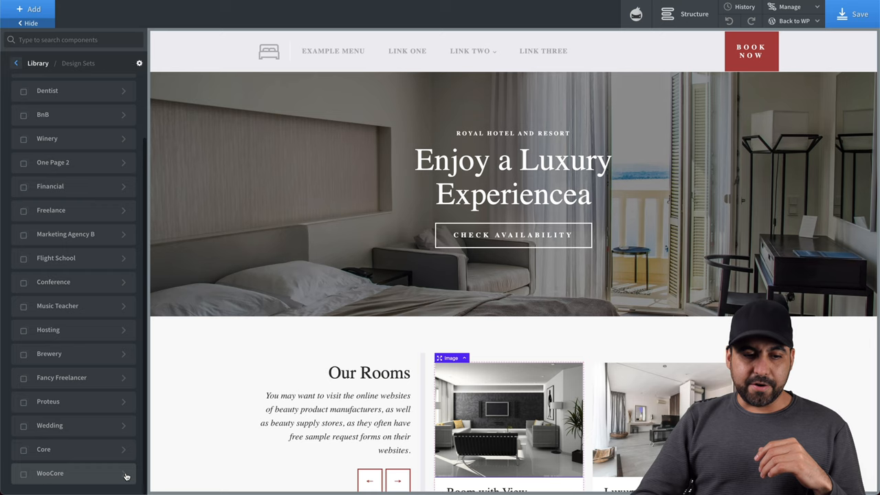
pyautogui.click(75, 473)
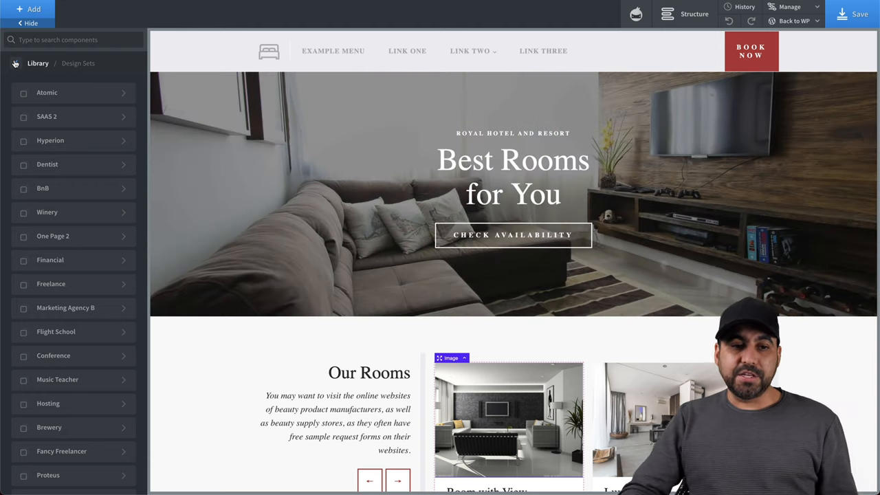
pyautogui.scroll(-3)
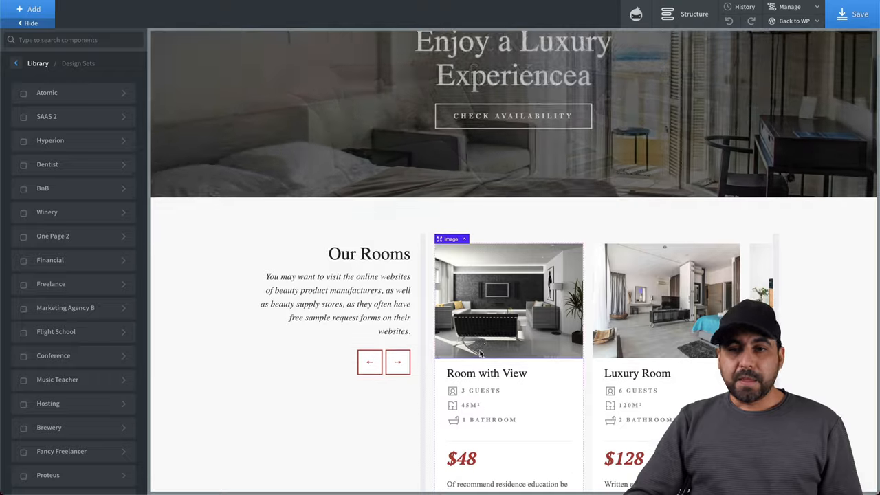
pyautogui.scroll(3)
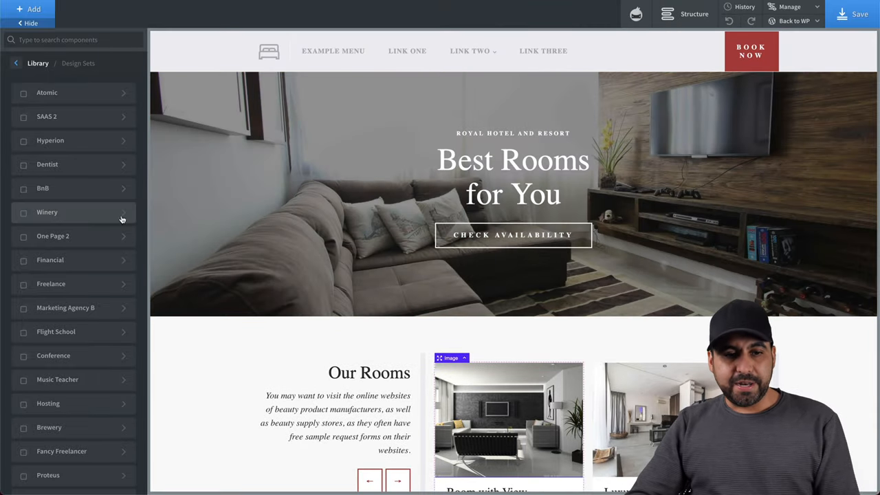
pyautogui.click(47, 212)
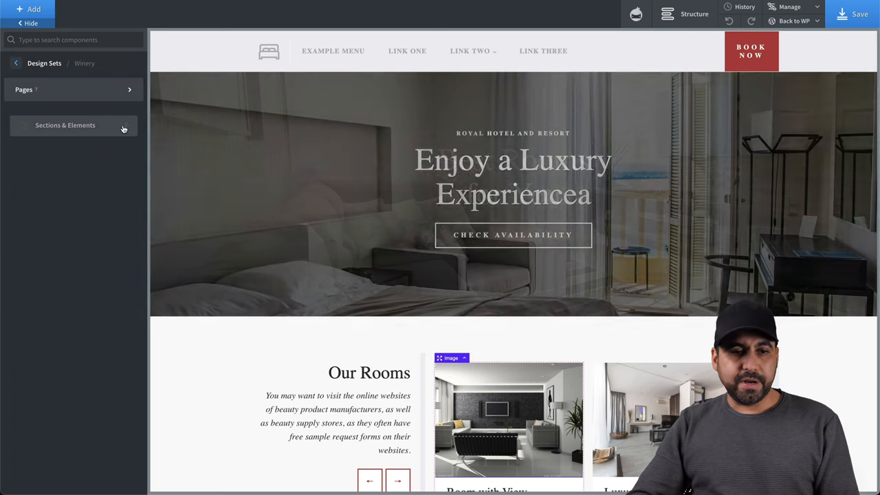
pyautogui.click(16, 64)
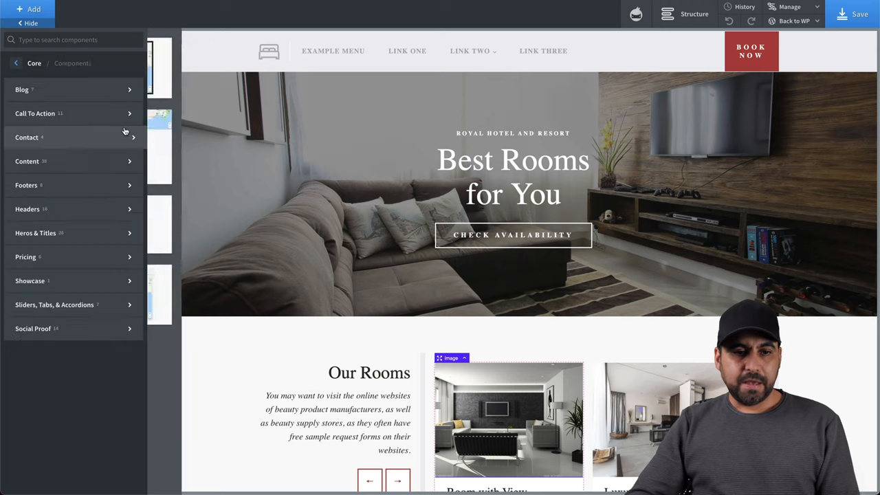
# Step: Add the Core Travel Blog hero from Heros & Titles and show the Structure outline
pyautogui.click(68, 232)
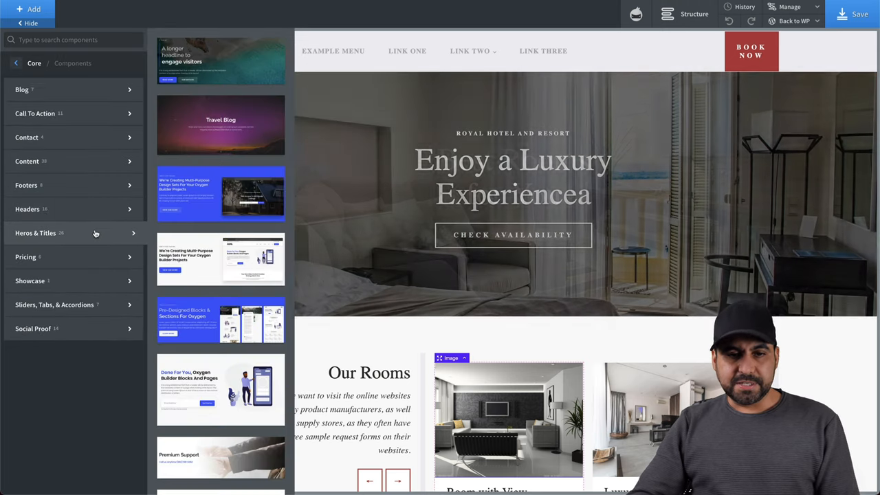
pyautogui.moveTo(220, 125)
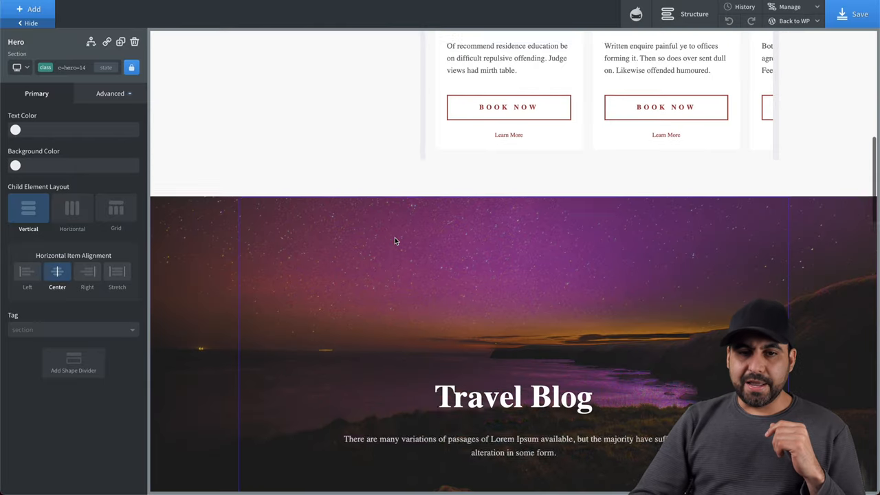
pyautogui.scroll(-3)
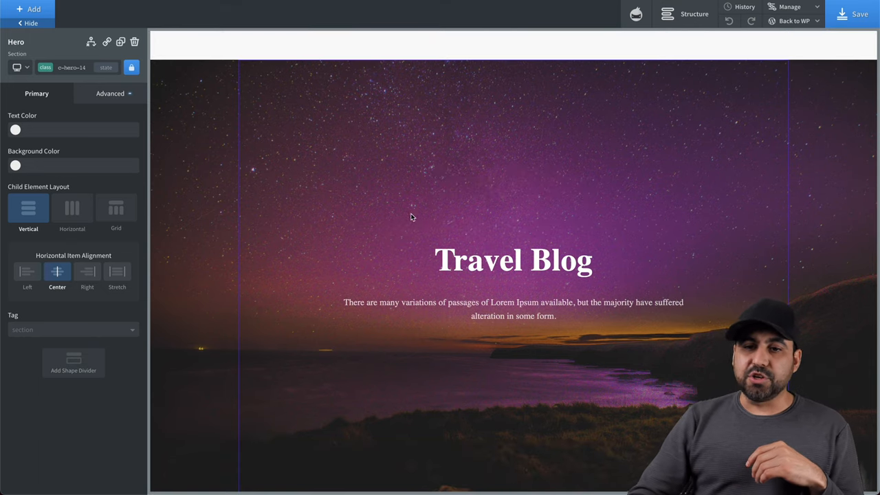
pyautogui.click(693, 14)
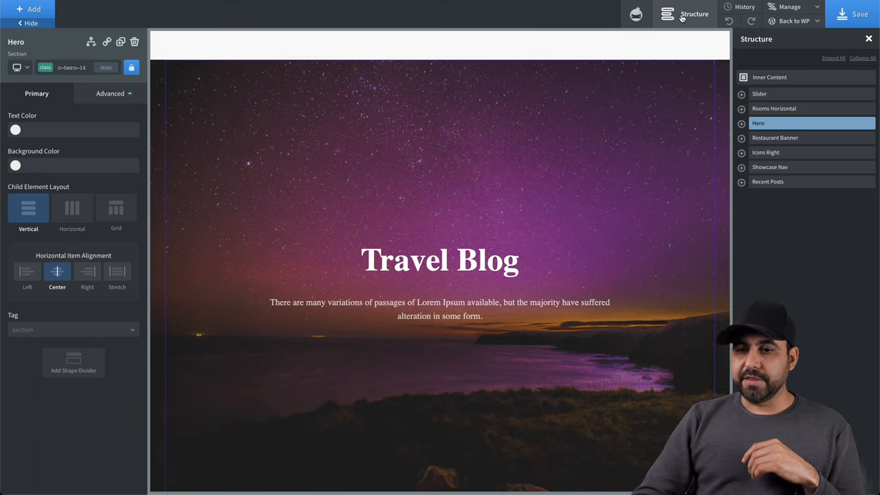
pyautogui.moveTo(771, 126)
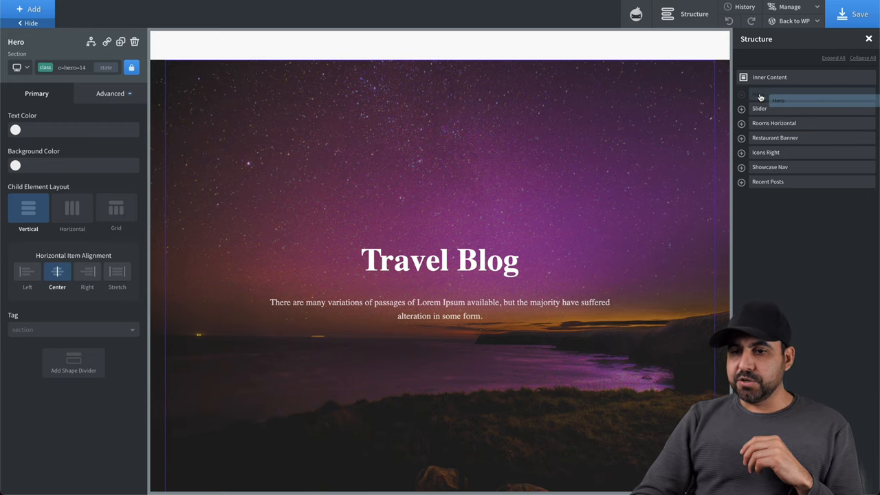
# Step: Move the Hero above the Slider and remove the old Slider section
pyautogui.scroll(-3)
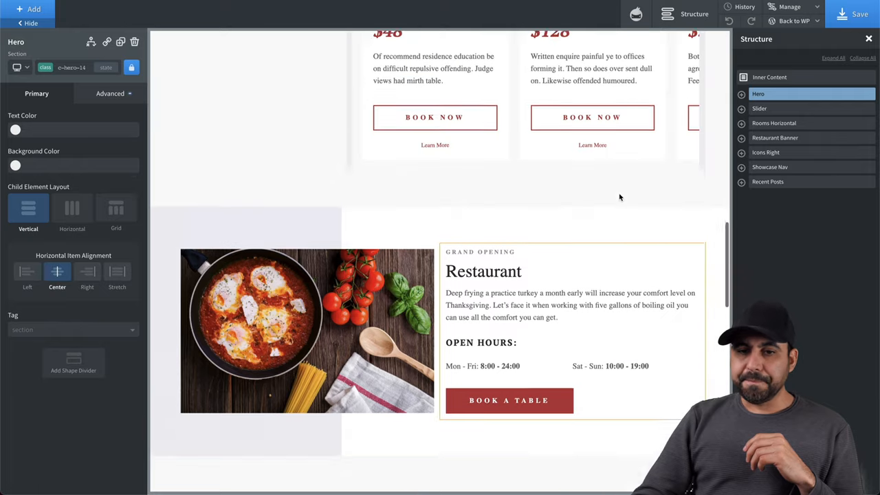
pyautogui.scroll(3)
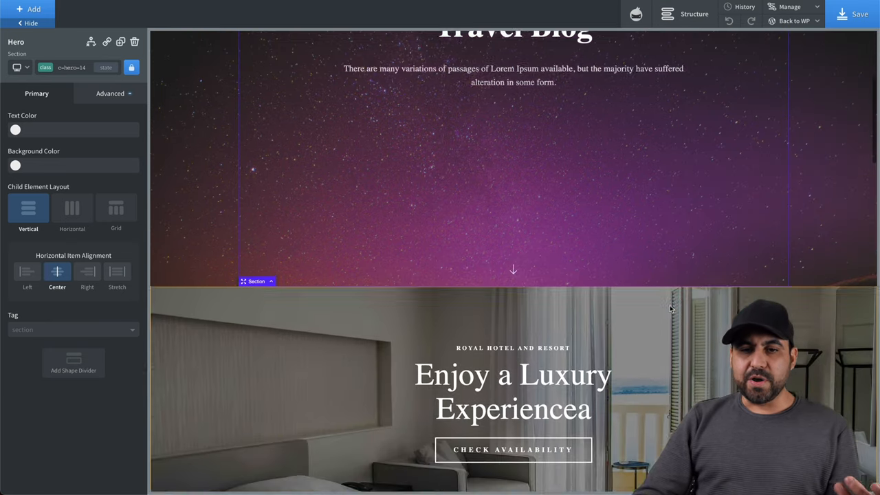
pyautogui.scroll(3)
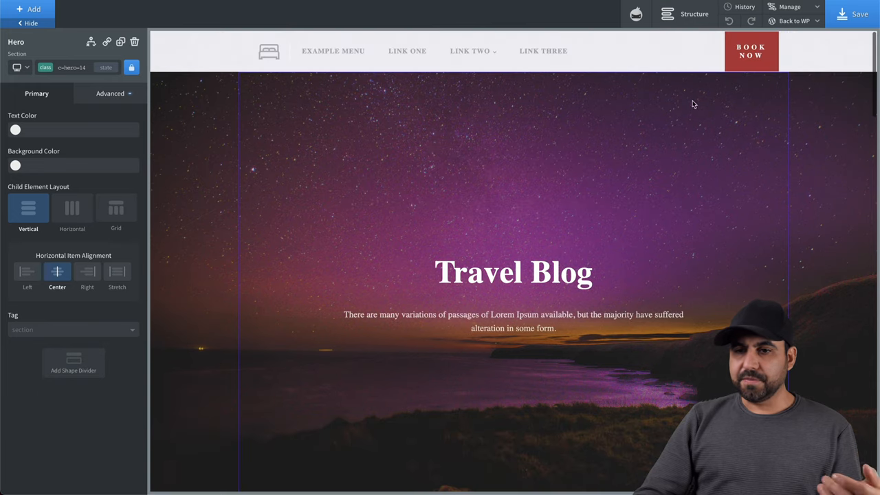
pyautogui.click(694, 14)
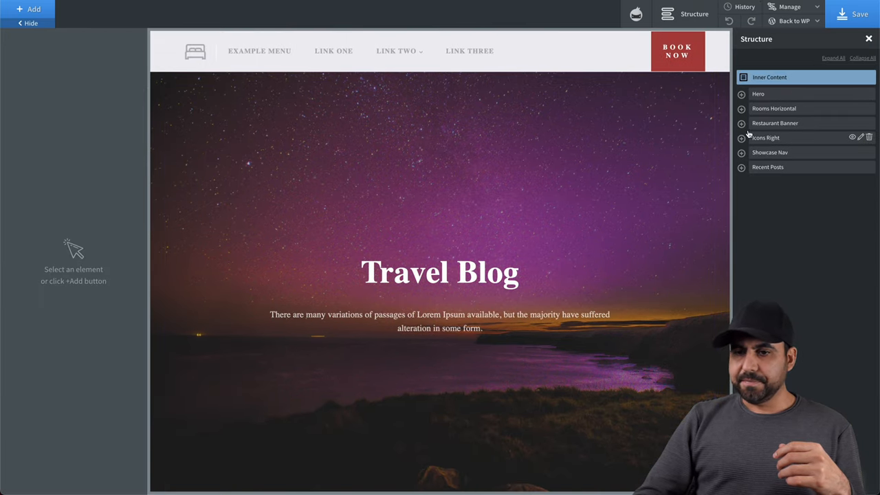
pyautogui.moveTo(869, 41)
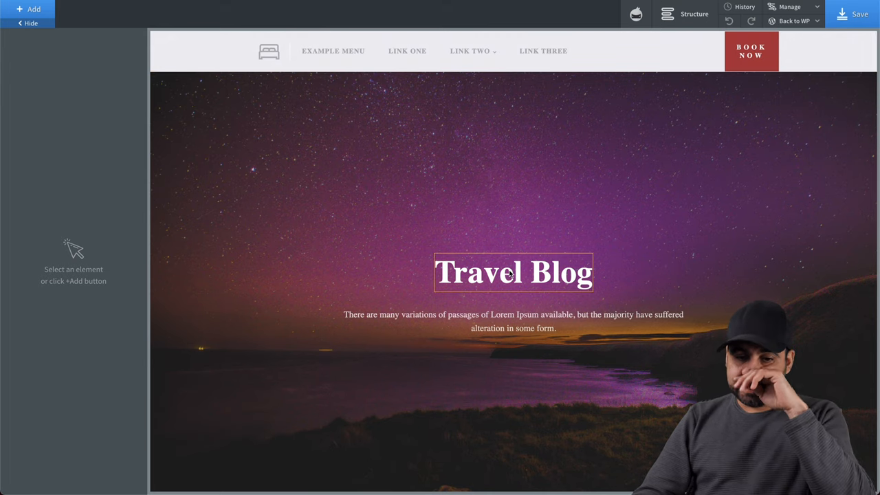
# Step: Change the hero heading text to 'SaaS Master Test'
pyautogui.doubleClick(513, 272)
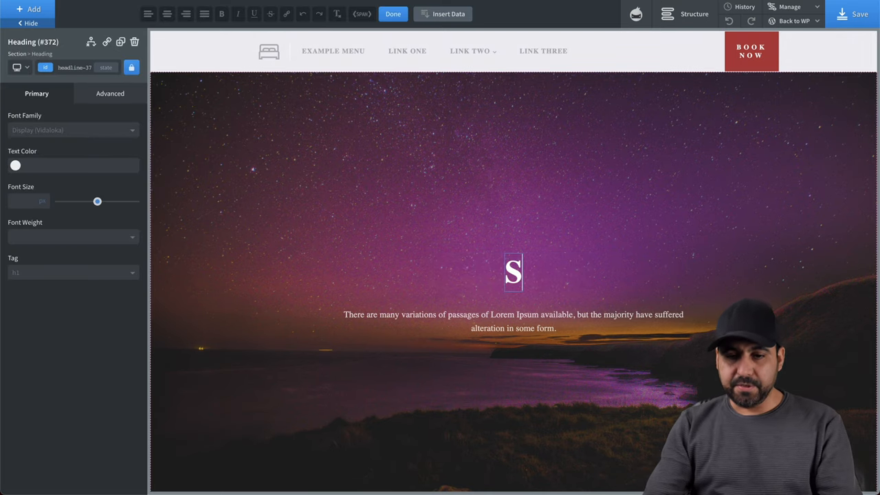
pyautogui.write('SaaS Masdte')
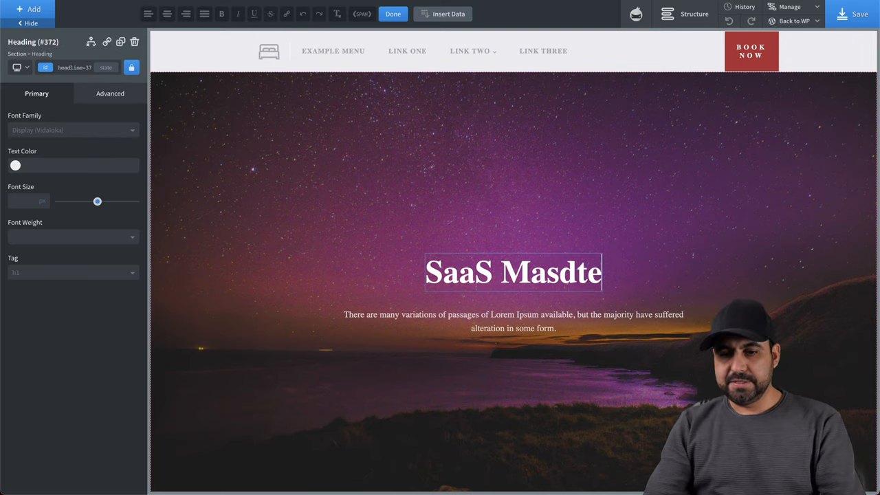
pyautogui.write('Master')
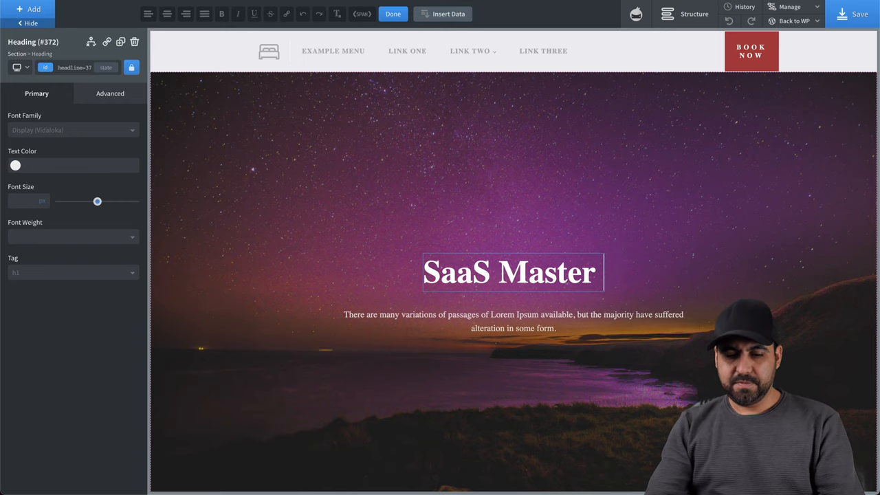
pyautogui.write('Test')
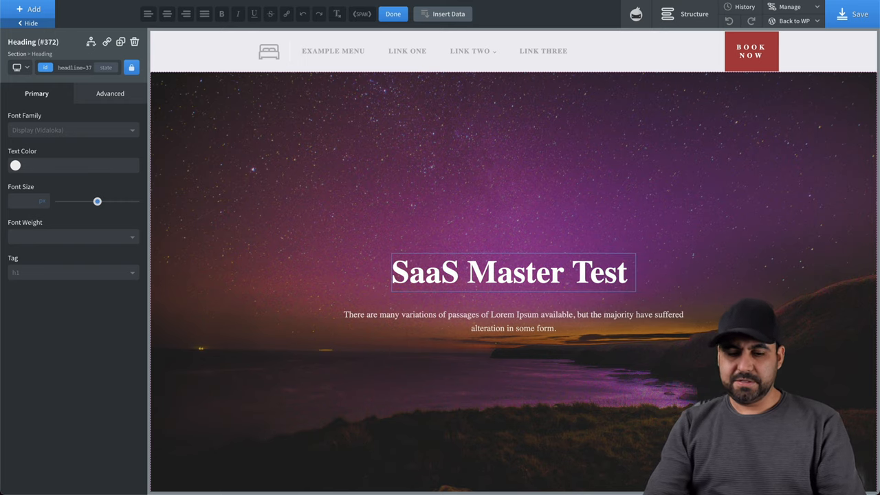
# Step: Move the Our Rooms description paragraph above the rooms columns
pyautogui.scroll(-3)
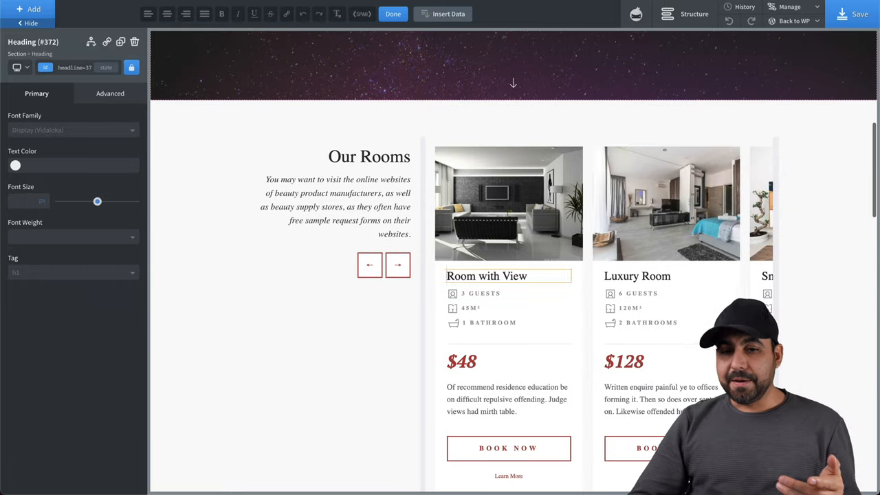
pyautogui.click(336, 206)
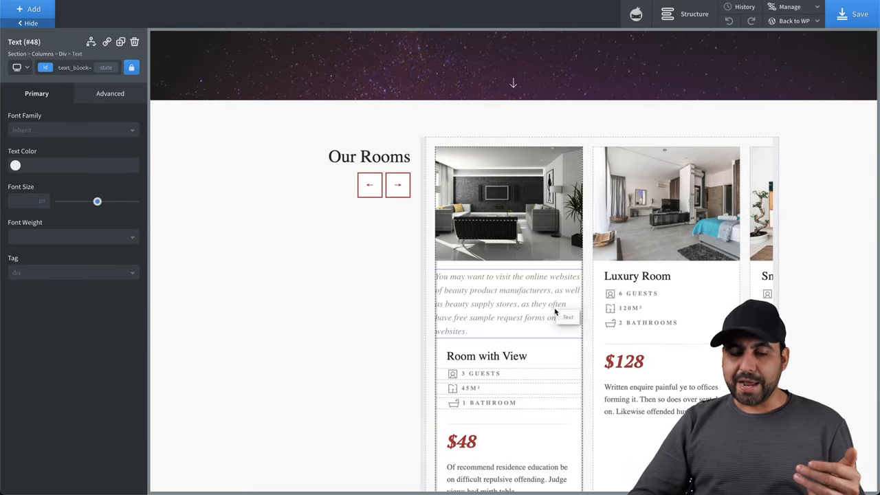
pyautogui.click(506, 302)
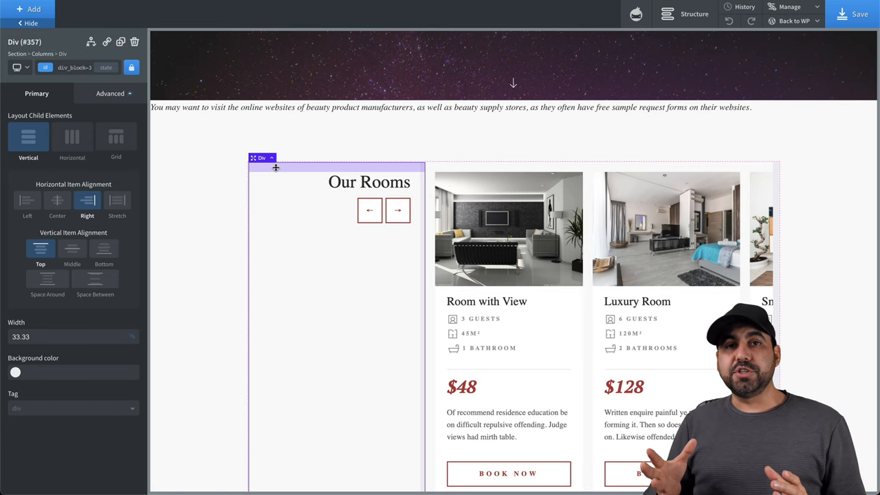
pyautogui.scroll(3)
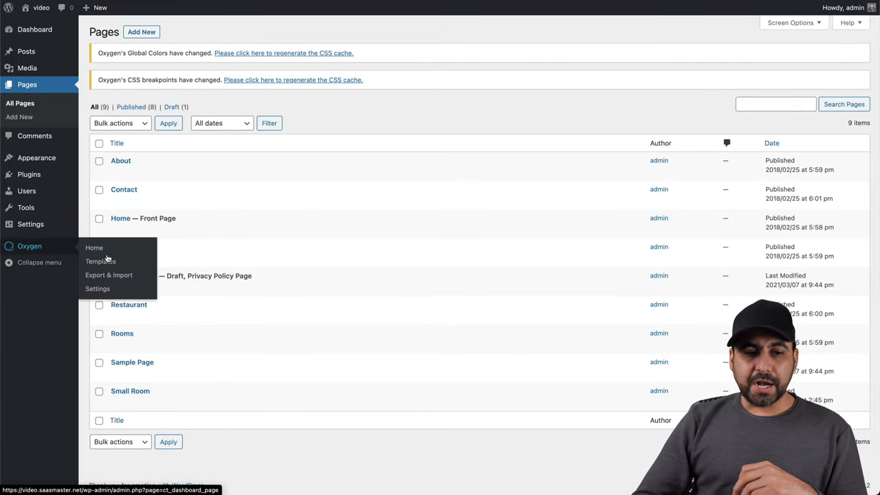
# Step: From Oxygen > Templates, edit the Main template with Oxygen
pyautogui.click(100, 262)
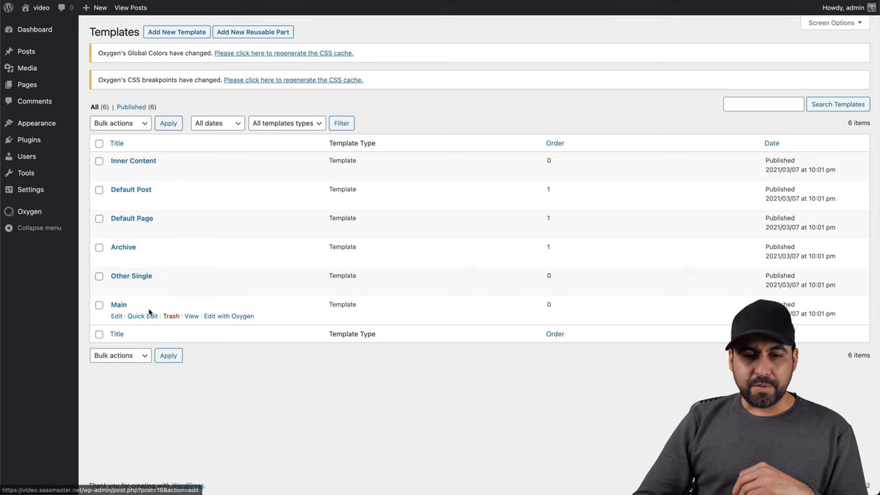
pyautogui.click(228, 314)
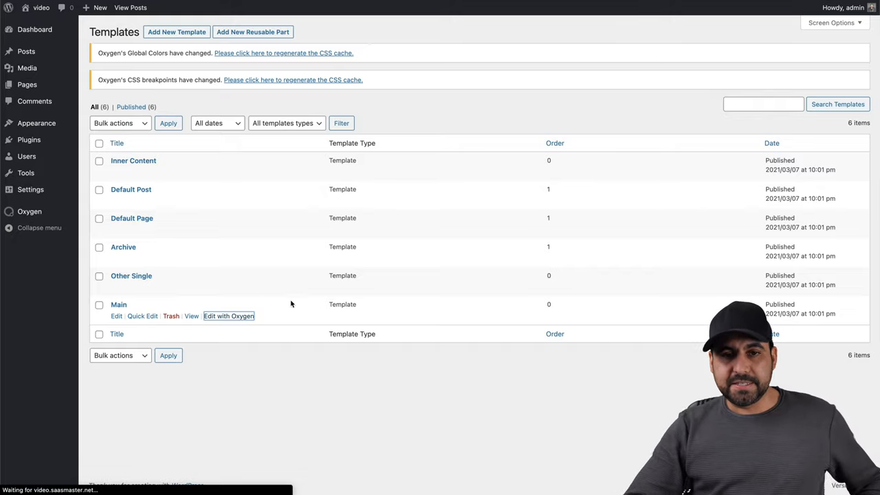
pyautogui.click(228, 315)
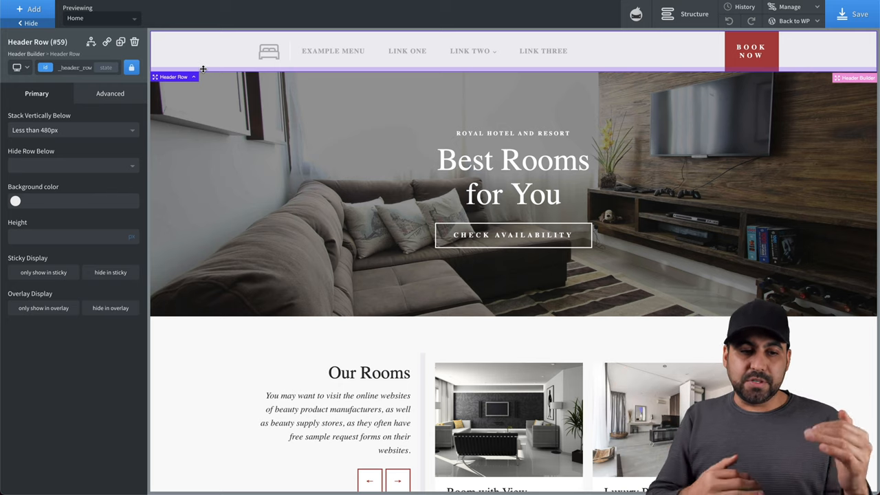
# Step: Add the Core Header 13 Mega Menu Full Width Shop design from the Library
pyautogui.click(30, 8)
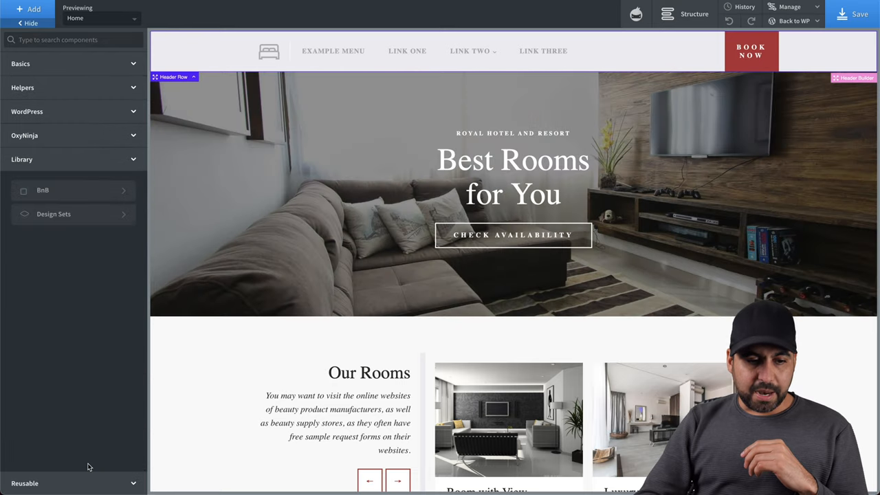
pyautogui.moveTo(130, 189)
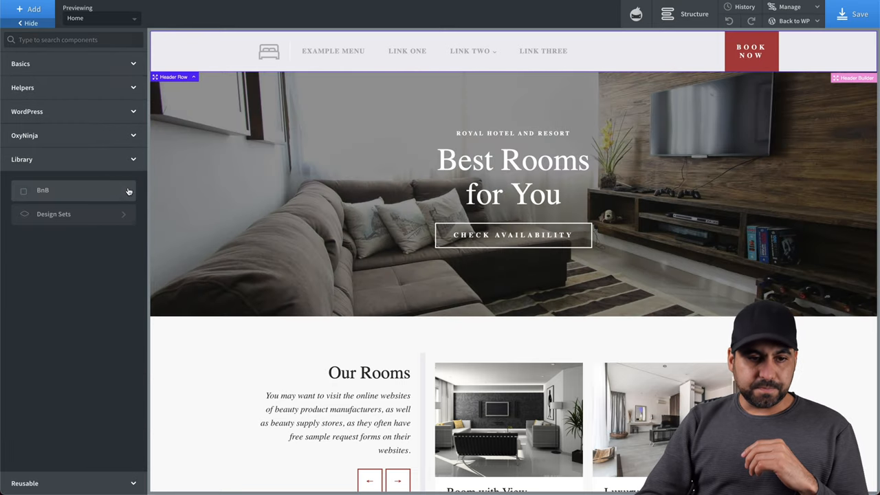
pyautogui.click(54, 215)
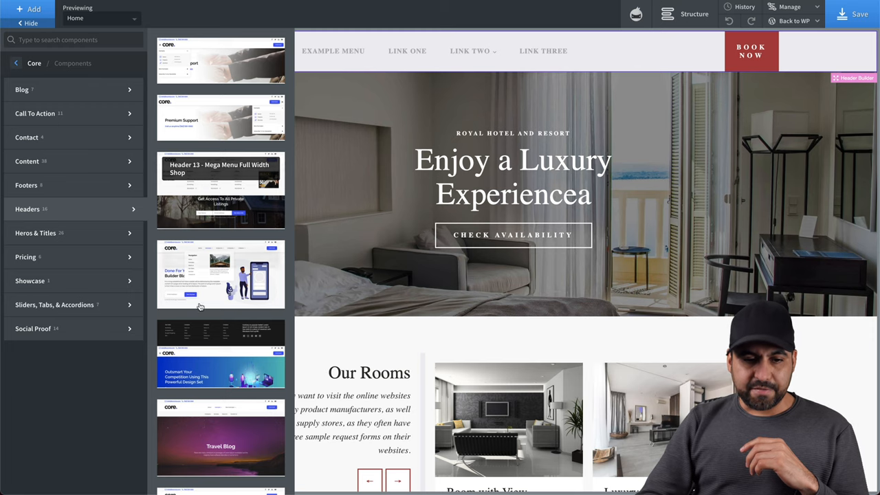
pyautogui.scroll(-3)
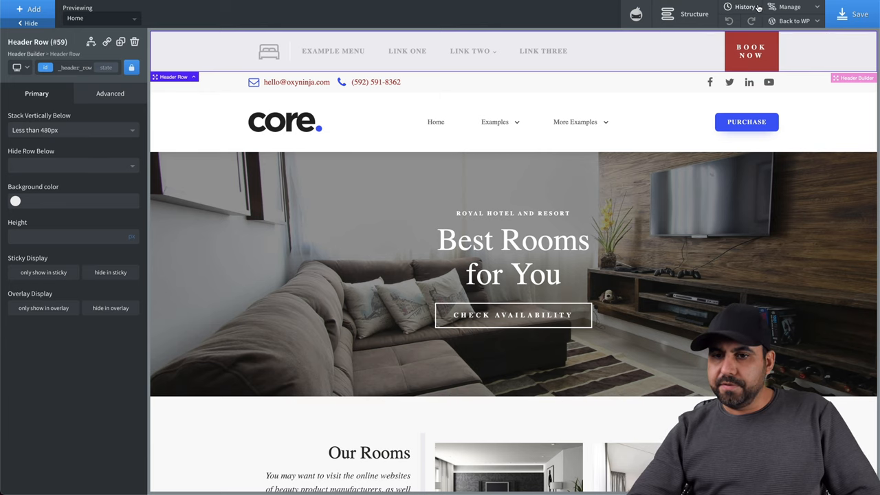
# Step: Delete the old hotel Header Row (#59) from the Structure tree
pyautogui.click(687, 14)
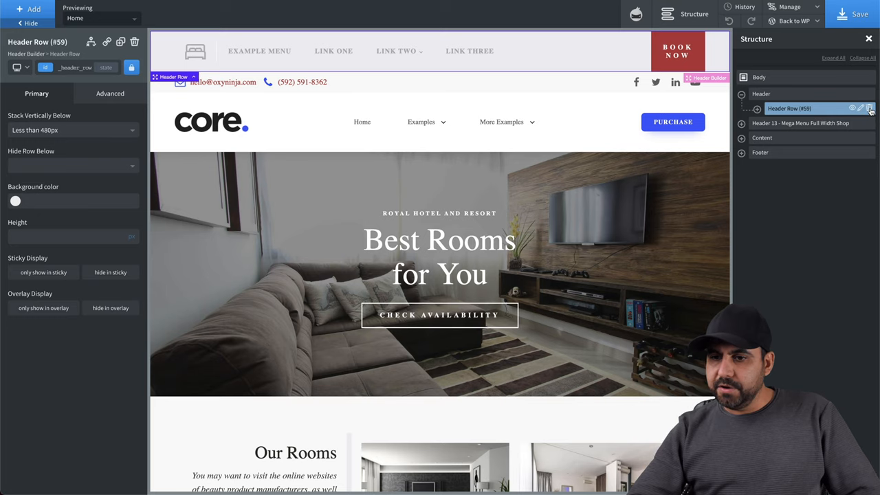
pyautogui.click(869, 107)
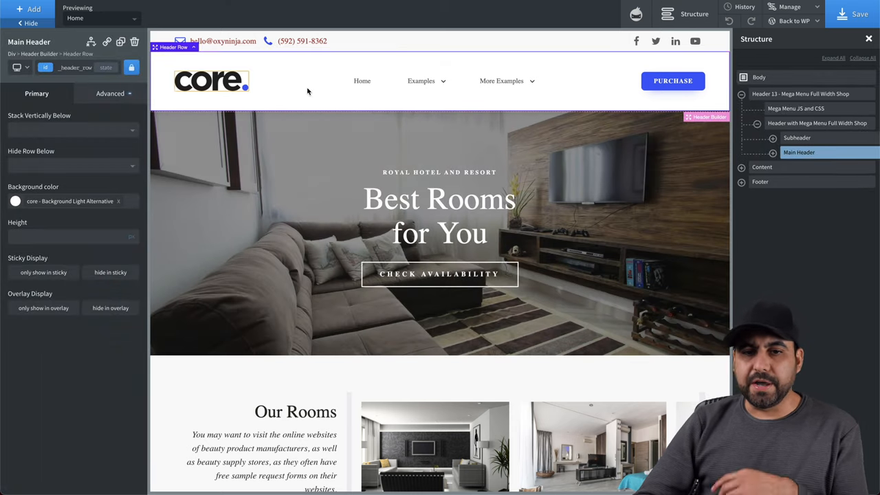
pyautogui.click(500, 80)
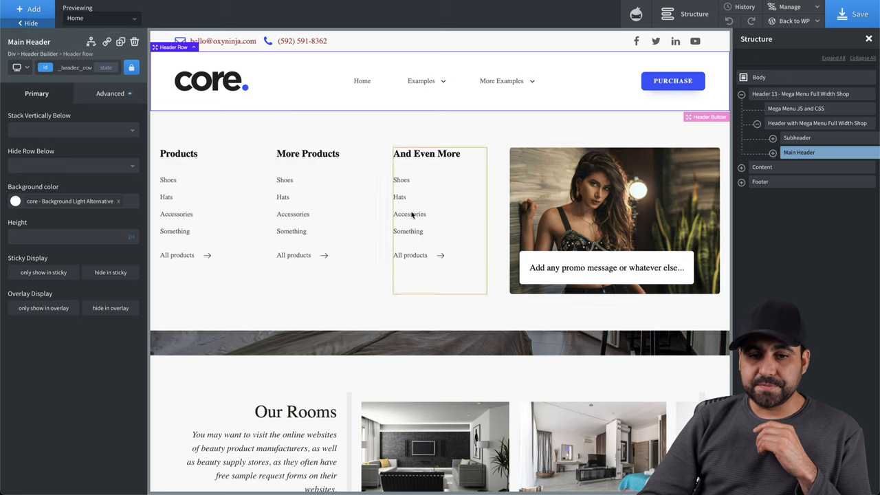
# Step: Inspect the new header's mega-menu column and its Home and Examples menu items
pyautogui.click(440, 206)
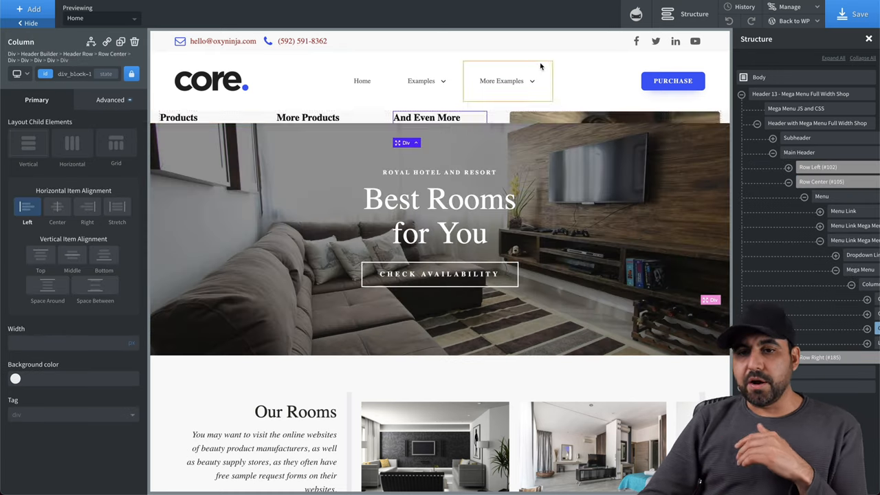
pyautogui.click(672, 79)
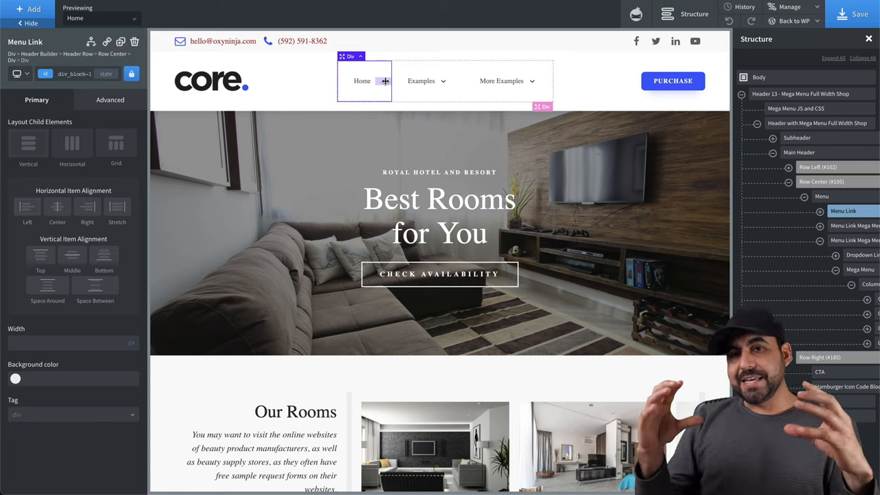
pyautogui.click(421, 80)
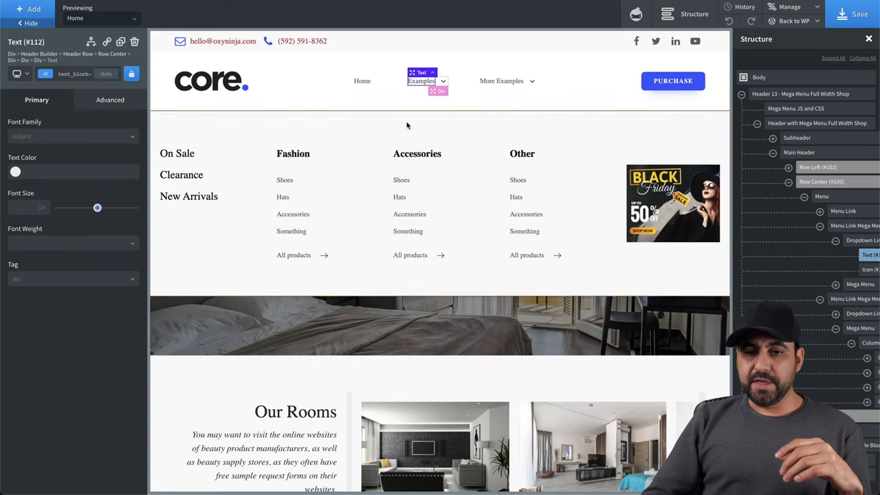
# Step: Scroll to the footer and preview the Core library's Footers designs
pyautogui.scroll(-3)
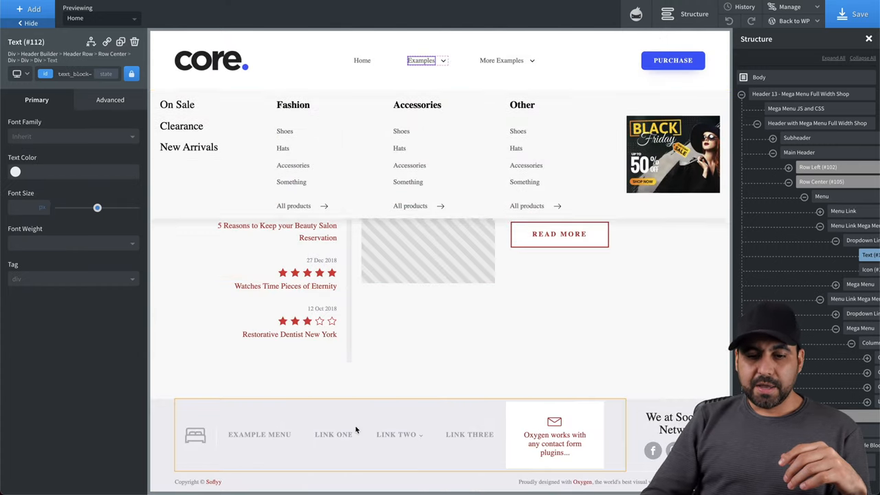
pyautogui.click(30, 11)
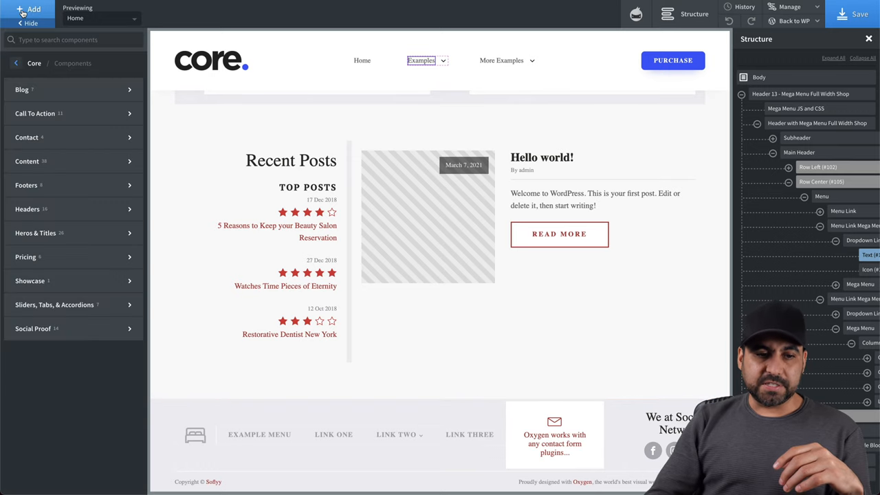
pyautogui.click(41, 257)
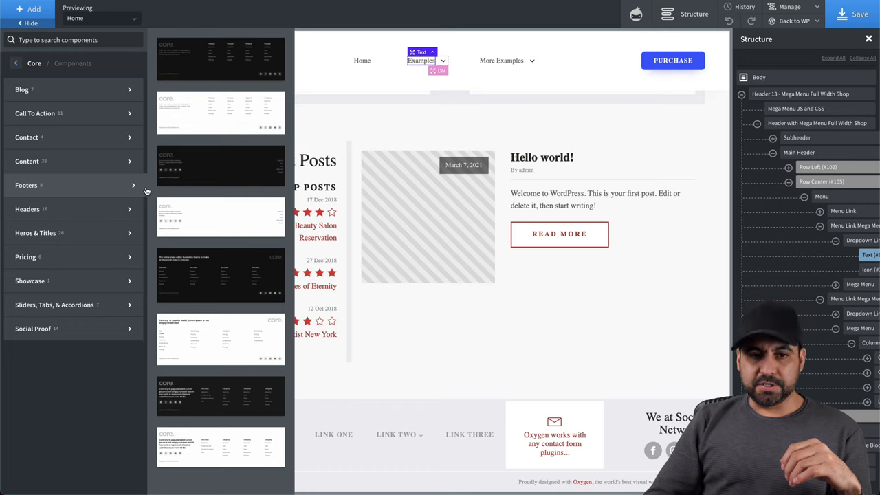
pyautogui.moveTo(235, 228)
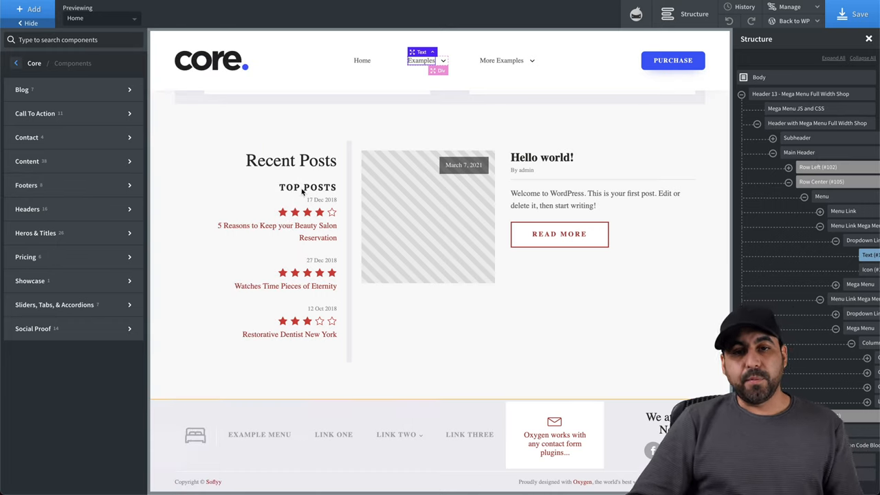
pyautogui.moveTo(440, 191)
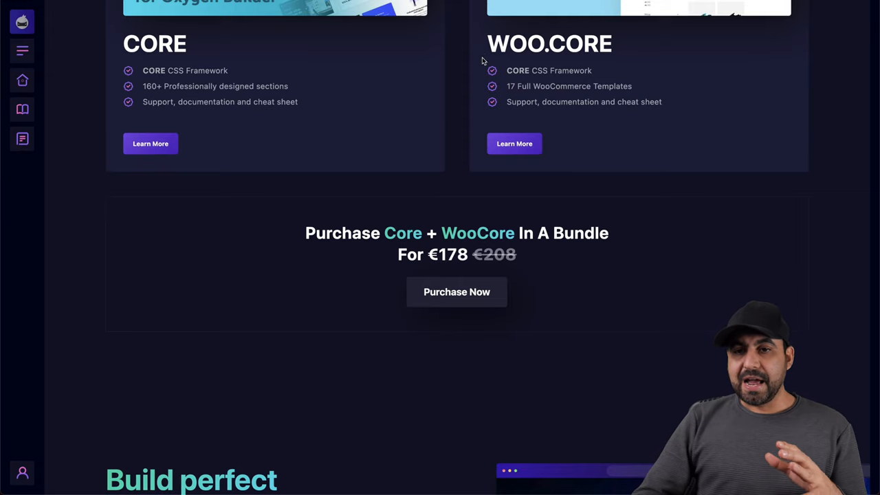
# Step: Scroll the OxyNinja site to the Core and WooCore cards and €178 bundle offer
pyautogui.scroll(3)
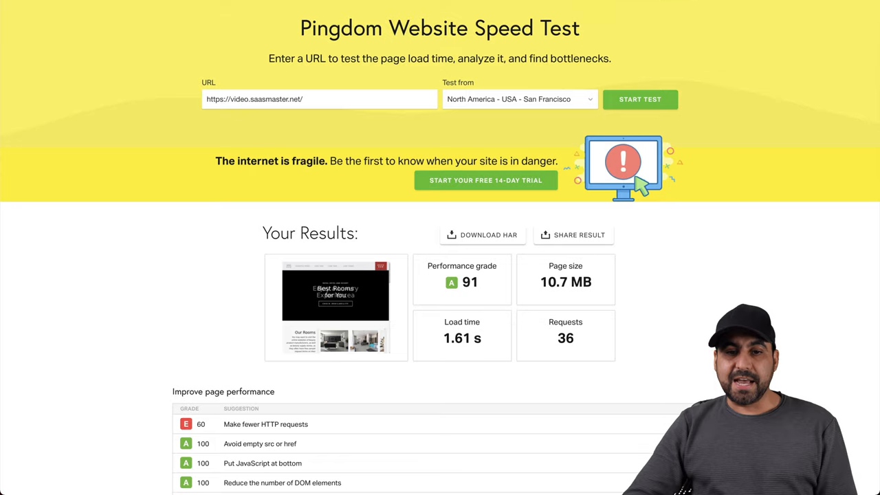
# Step: Highlight the 10.7 MB page size beside the A 91 grade, 1.61 s load and 36 requests
pyautogui.scroll(3)
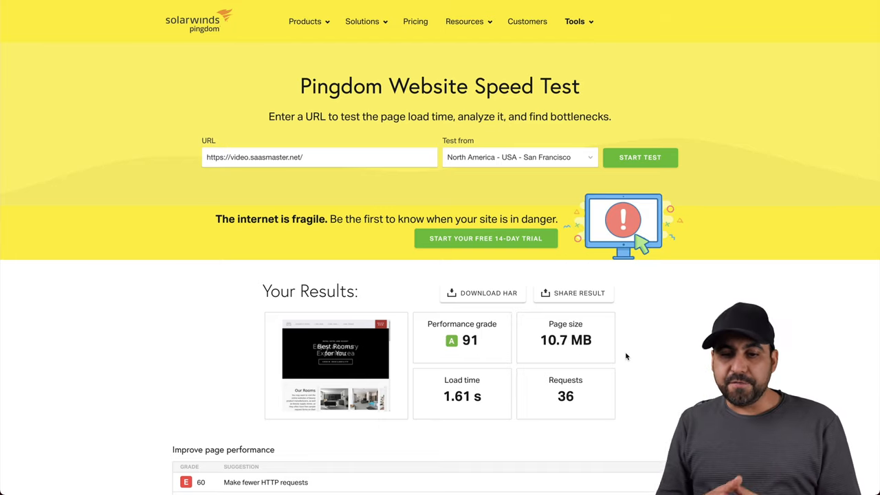
pyautogui.moveTo(448, 398)
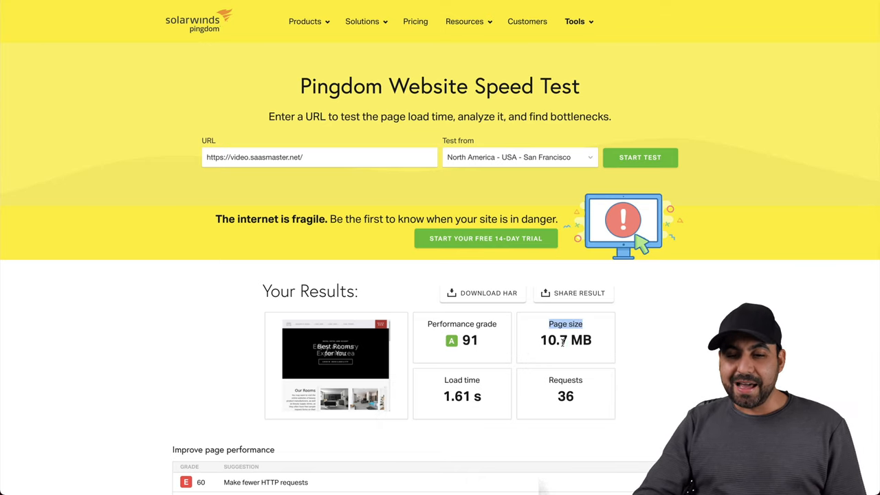
pyautogui.doubleClick(567, 340)
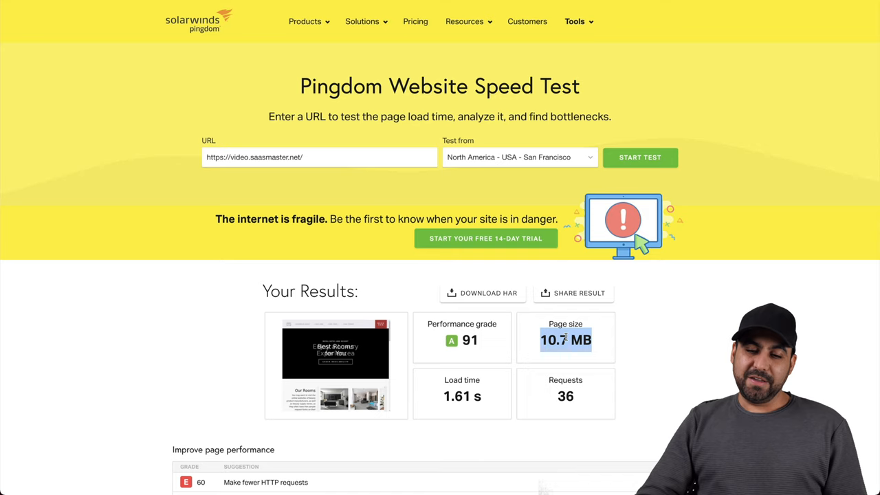
pyautogui.moveTo(608, 351)
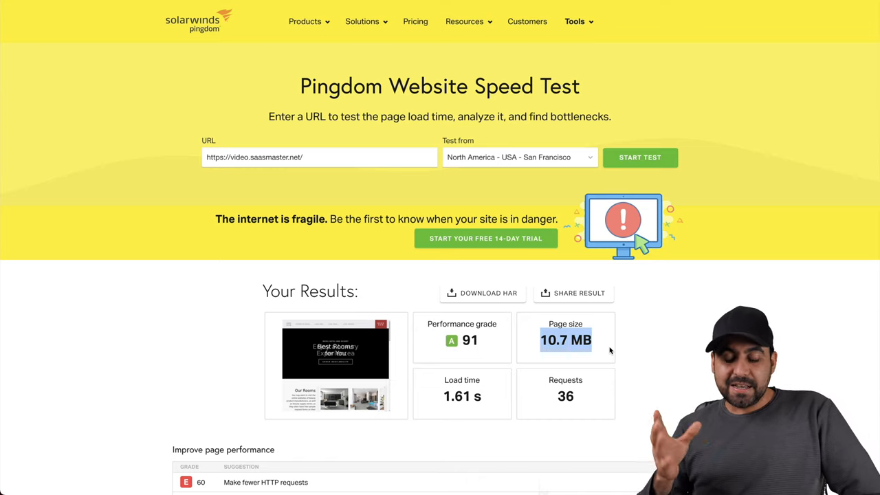
pyautogui.moveTo(471, 402)
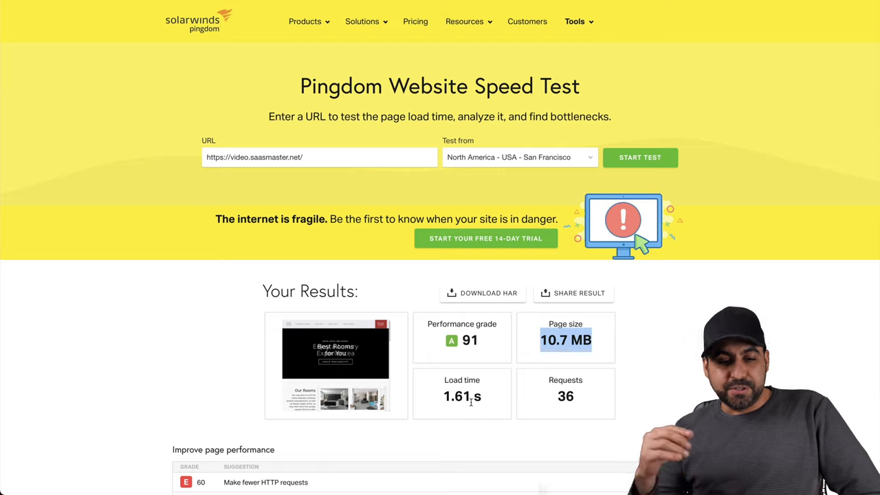